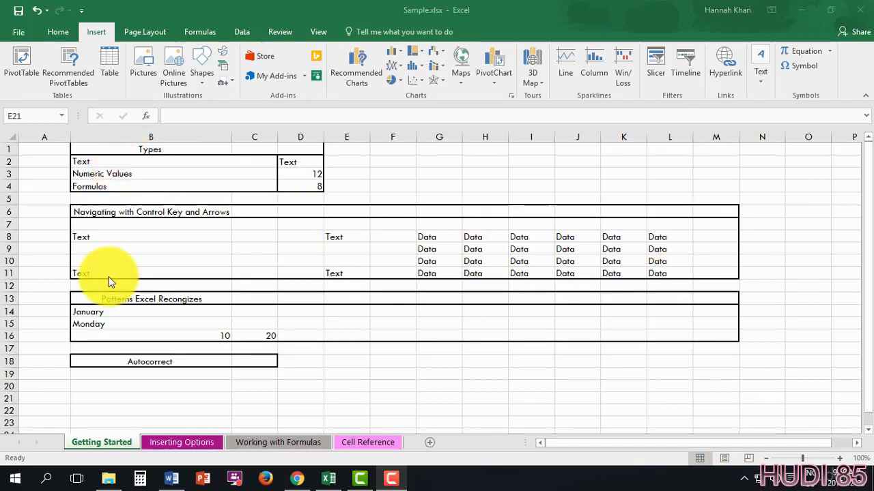
mouse_move(157, 230)
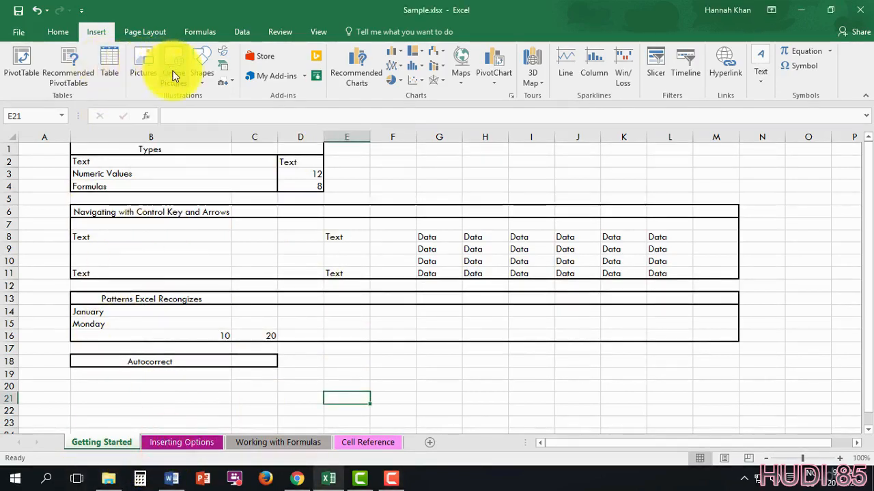
mouse_move(434, 80)
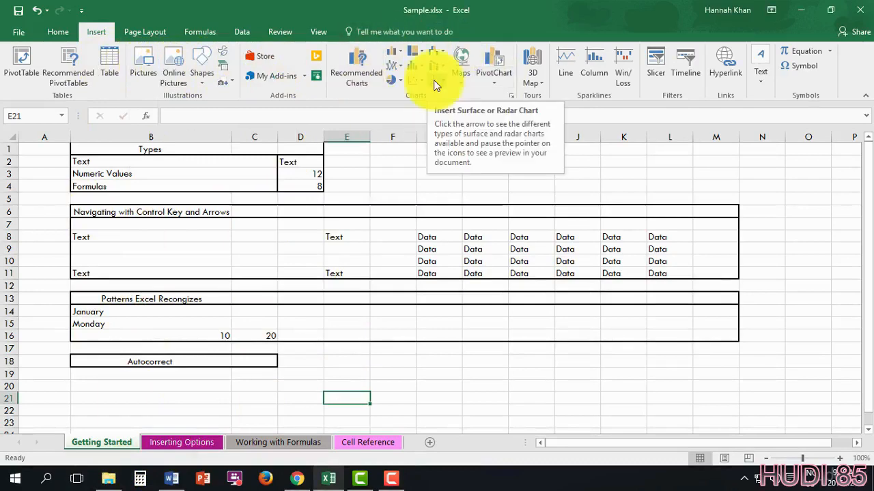
Step: Browse from the Getting Started sheet to Working with Formulas and then Cell Reference
click(278, 442)
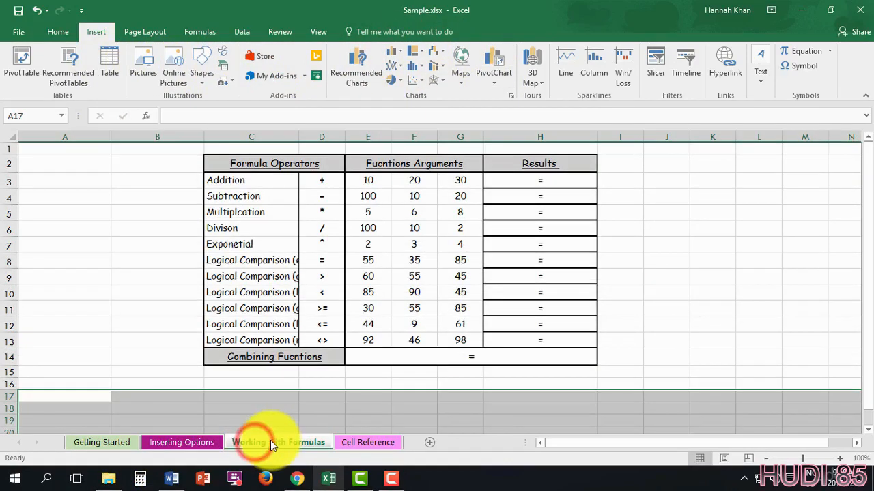
click(367, 442)
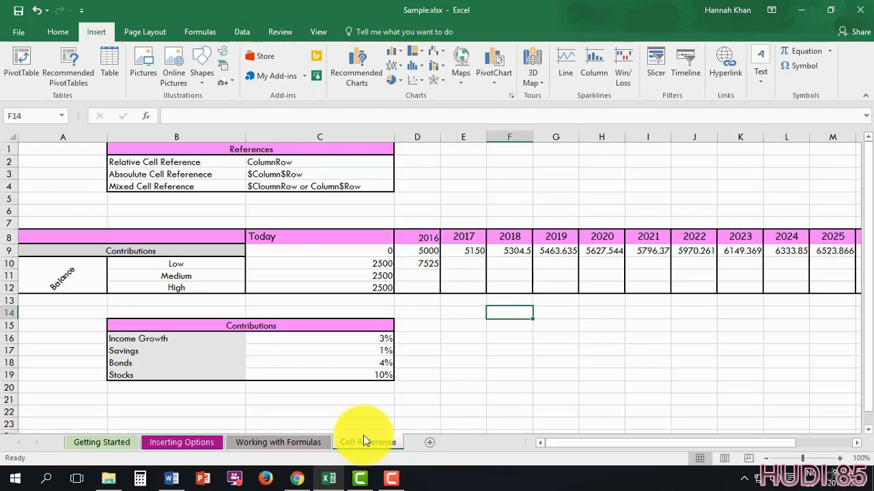
click(101, 442)
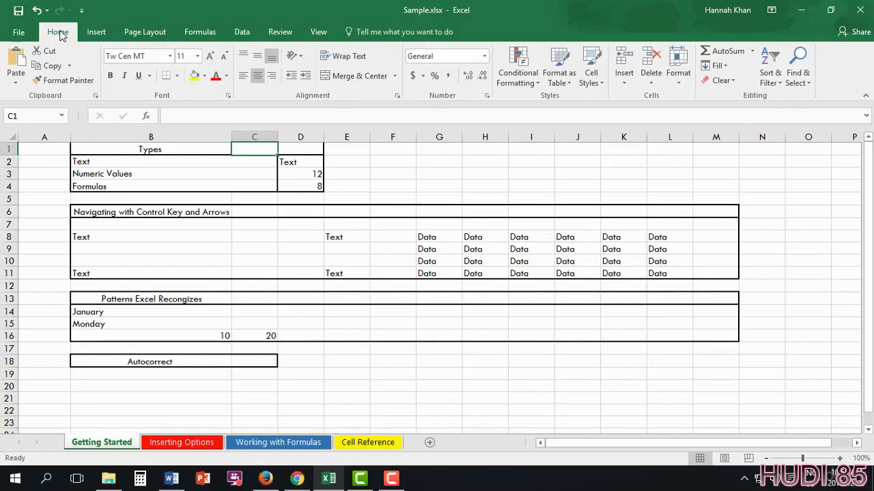
mouse_move(87, 7)
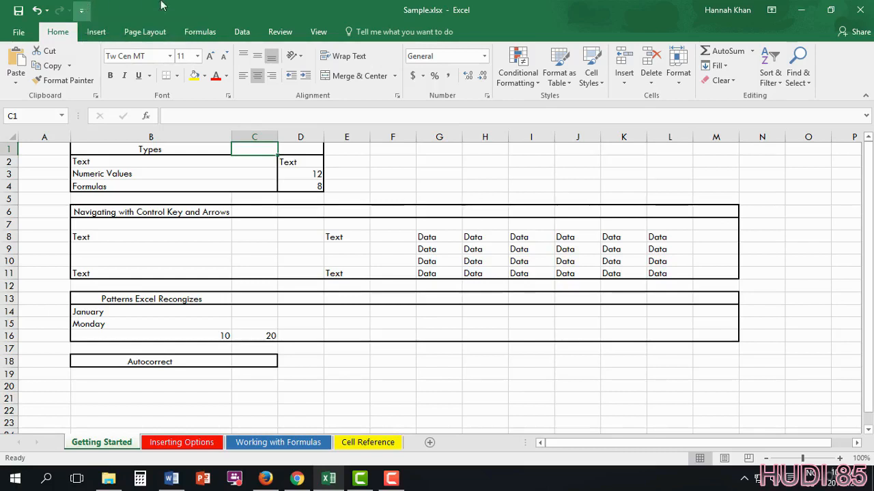
mouse_move(103, 8)
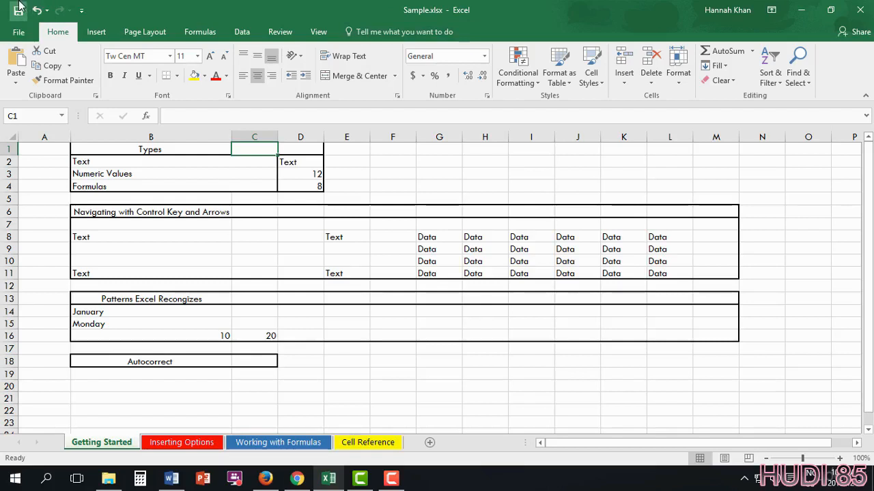
mouse_move(21, 12)
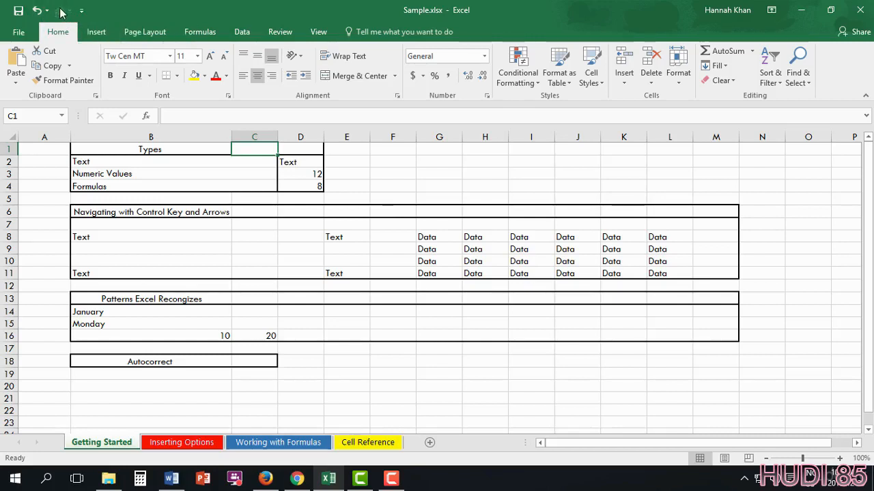
mouse_move(61, 14)
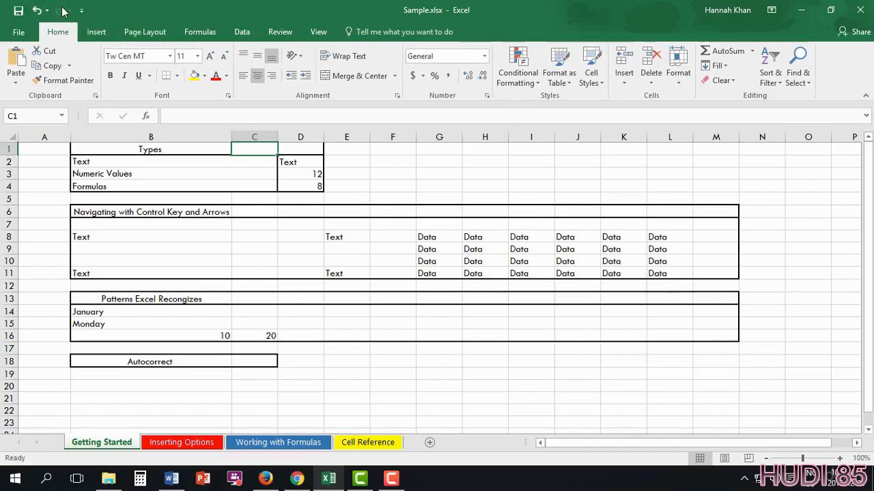
mouse_move(65, 11)
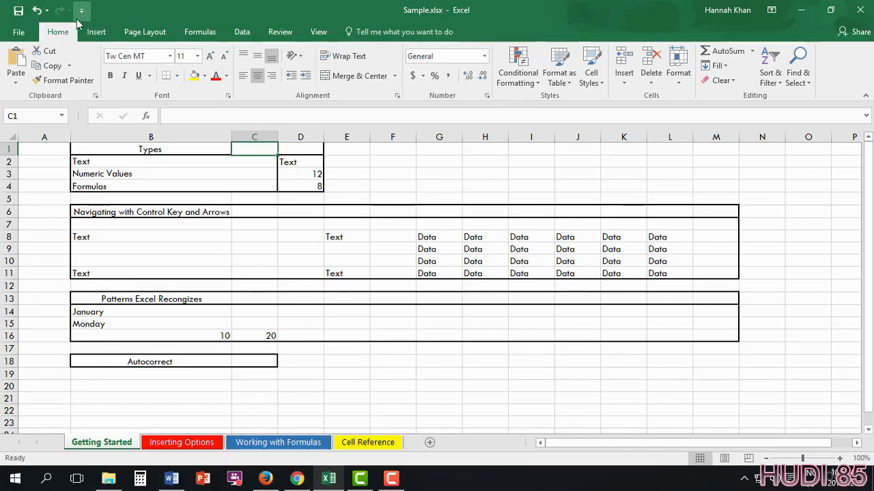
Step: Add Spelling and New to the Quick Access Toolbar
click(82, 11)
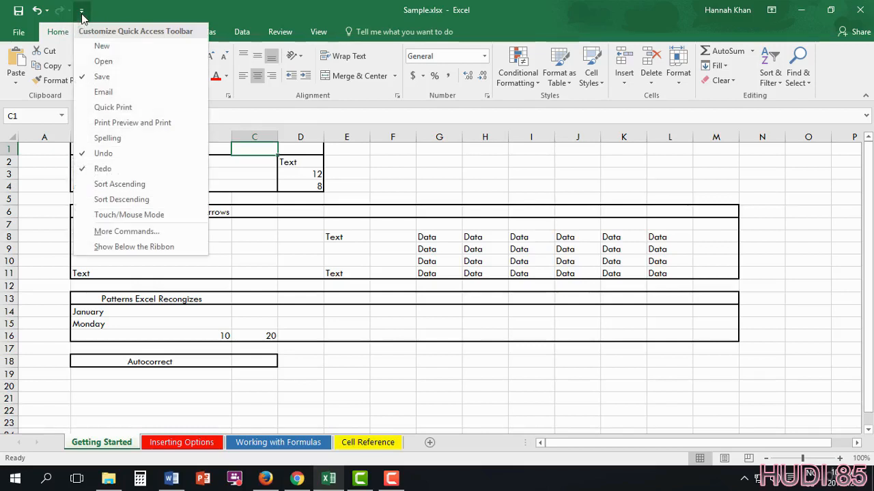
mouse_move(118, 36)
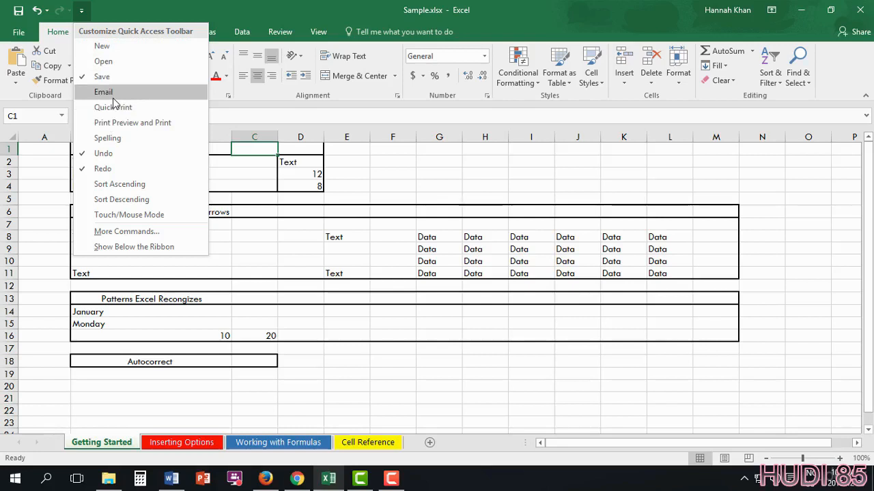
mouse_move(107, 138)
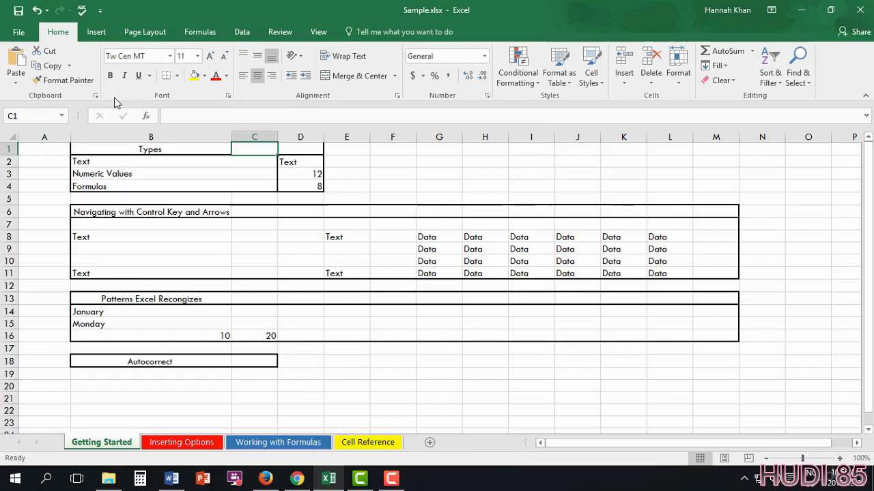
mouse_move(116, 98)
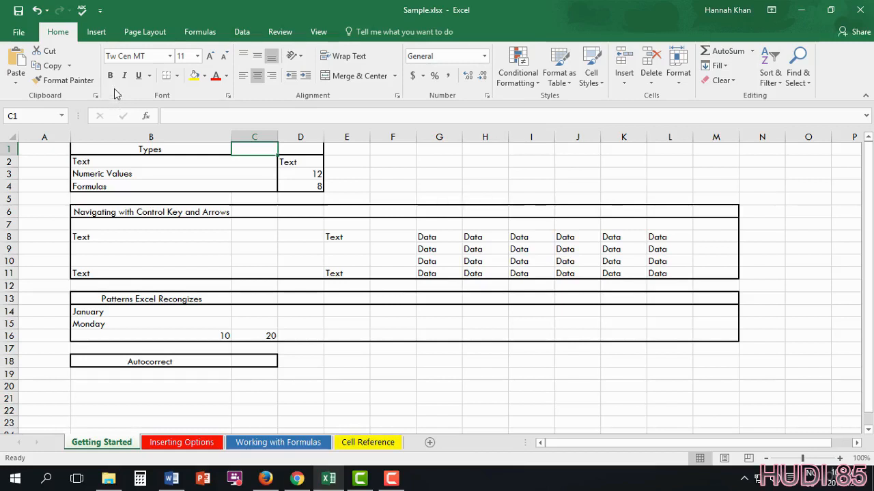
click(101, 11)
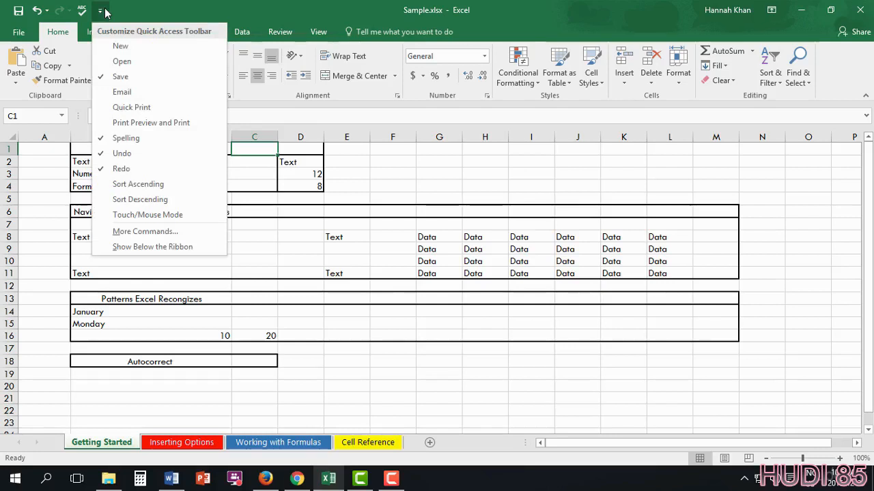
click(119, 11)
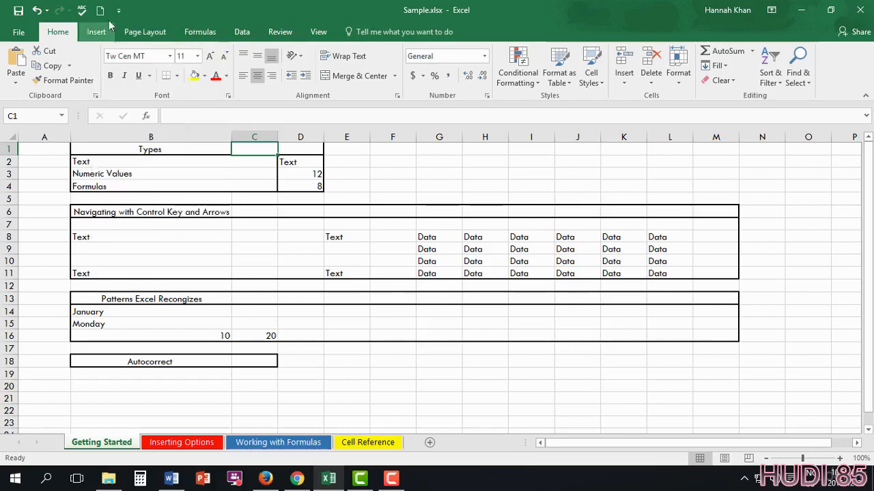
Step: Add the Open command to the Quick Access Toolbar as well
click(119, 10)
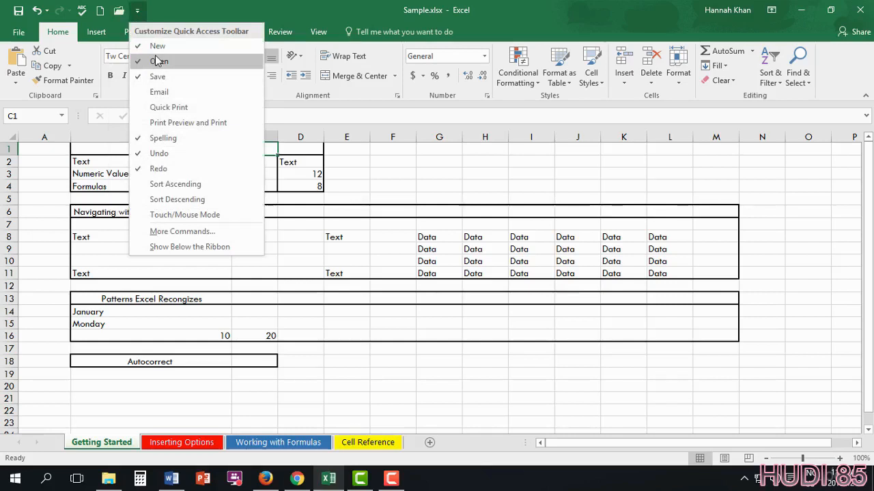
click(157, 60)
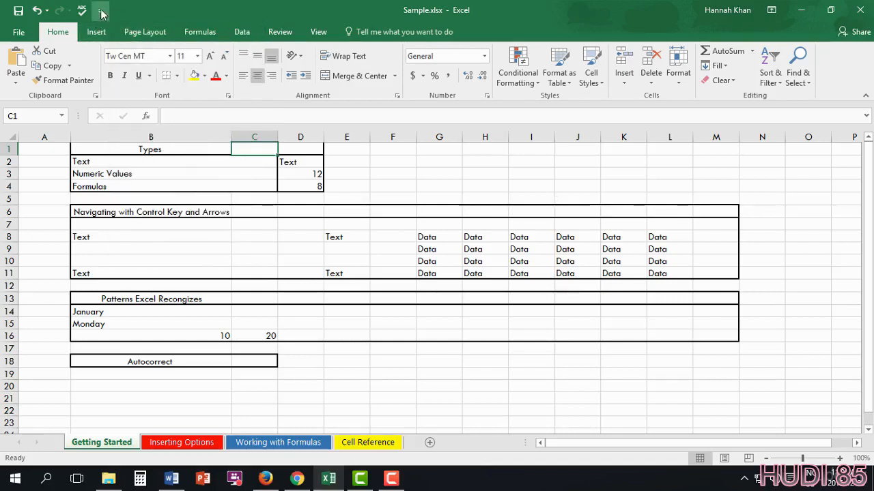
click(101, 11)
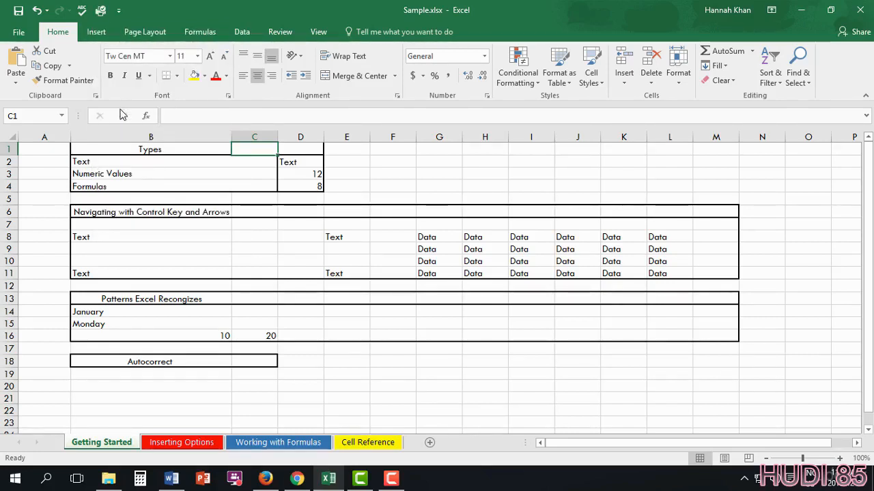
mouse_move(107, 16)
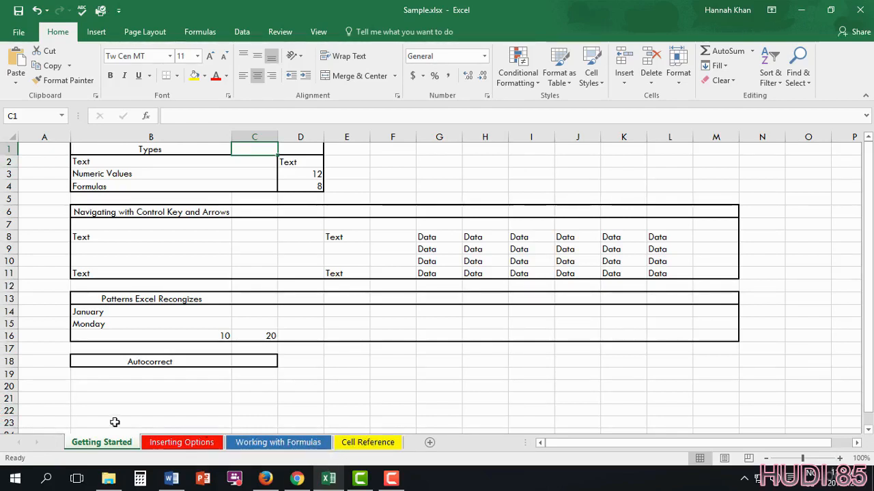
right_click(15, 458)
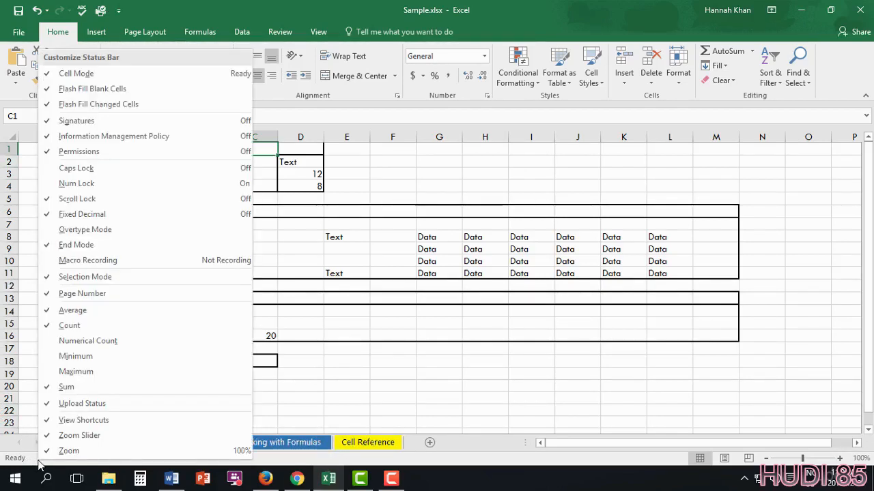
mouse_move(287, 471)
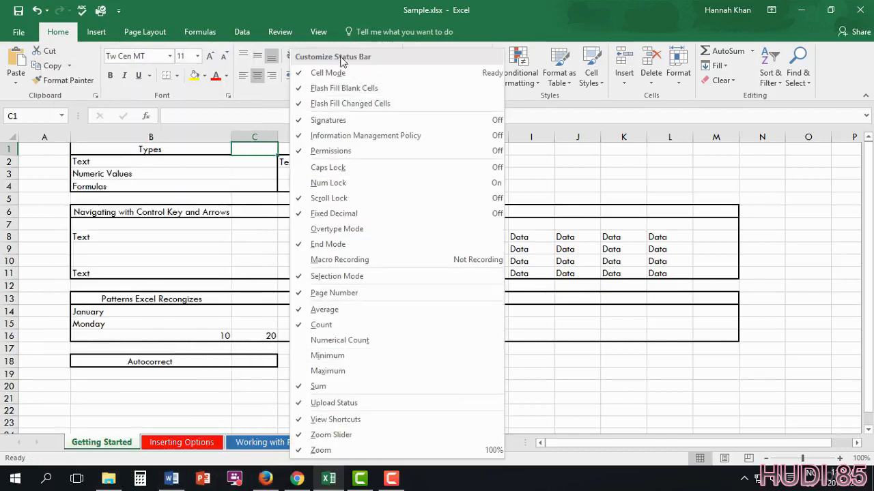
mouse_move(348, 66)
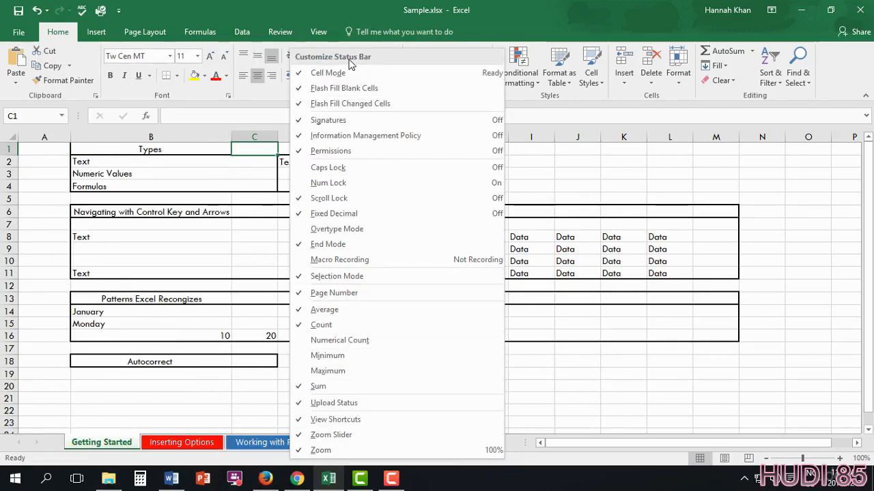
mouse_move(328, 74)
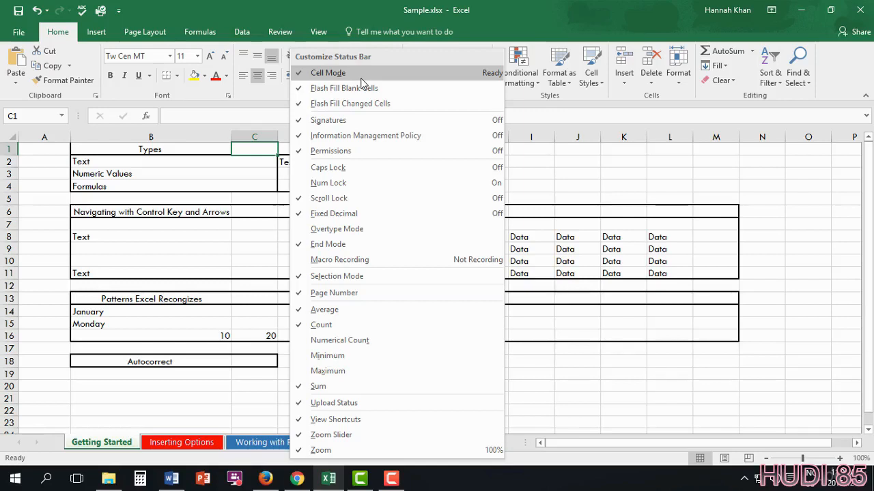
mouse_move(348, 292)
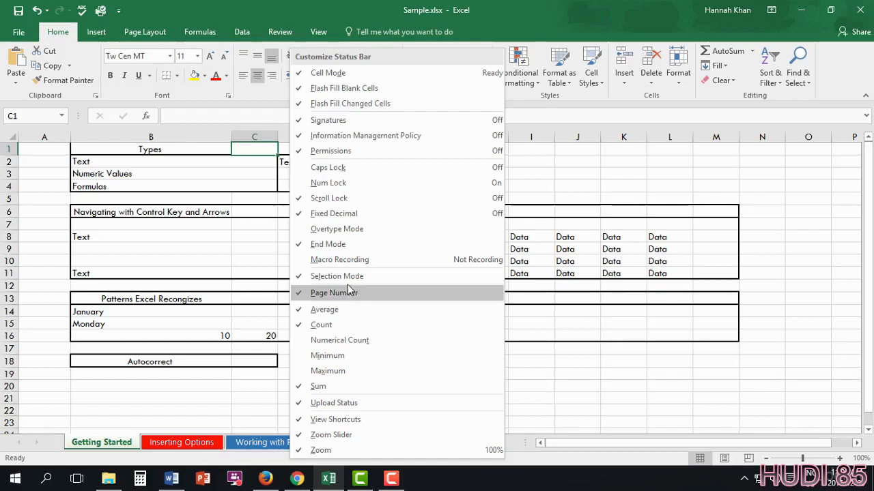
mouse_move(393, 87)
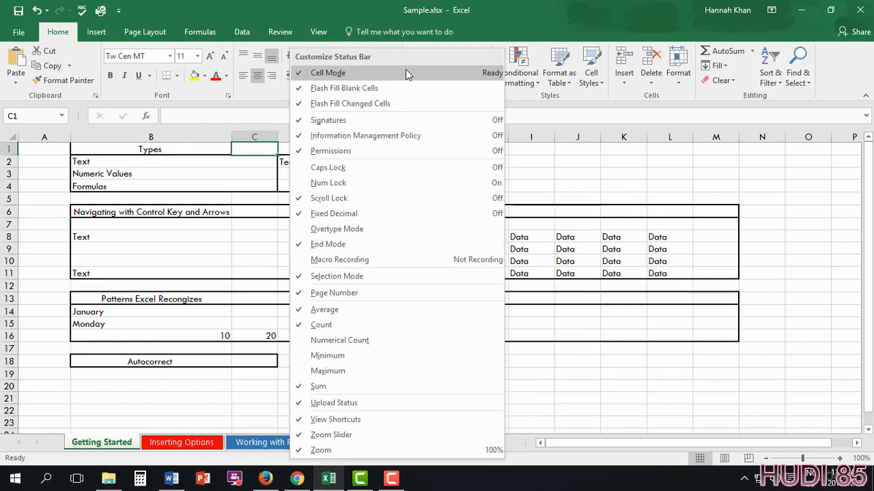
mouse_move(405, 73)
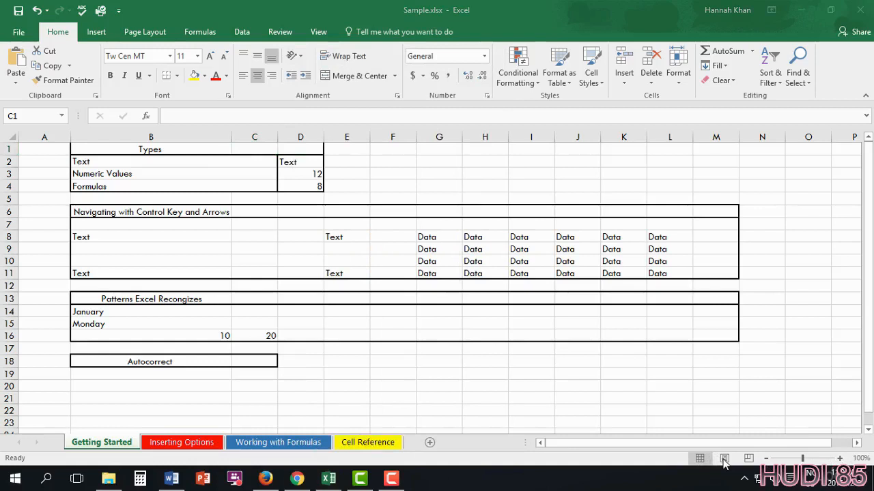
Step: Show the View ribbon with its workbook view and zoom options
click(318, 31)
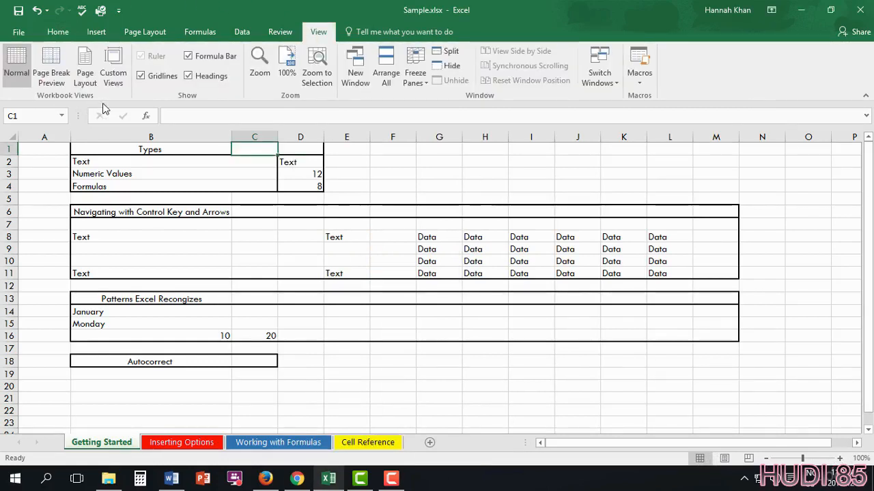
mouse_move(707, 440)
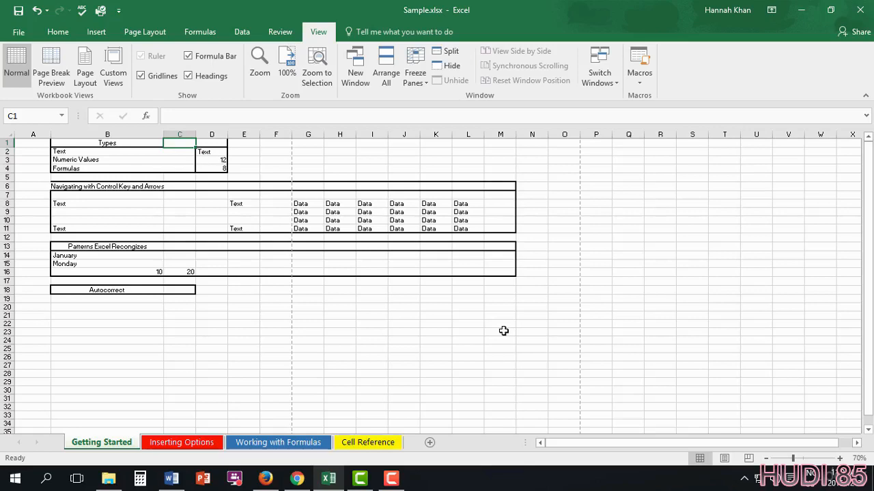
Step: Switch to the Cell Reference sheet and show the Insert ribbon commands
click(367, 442)
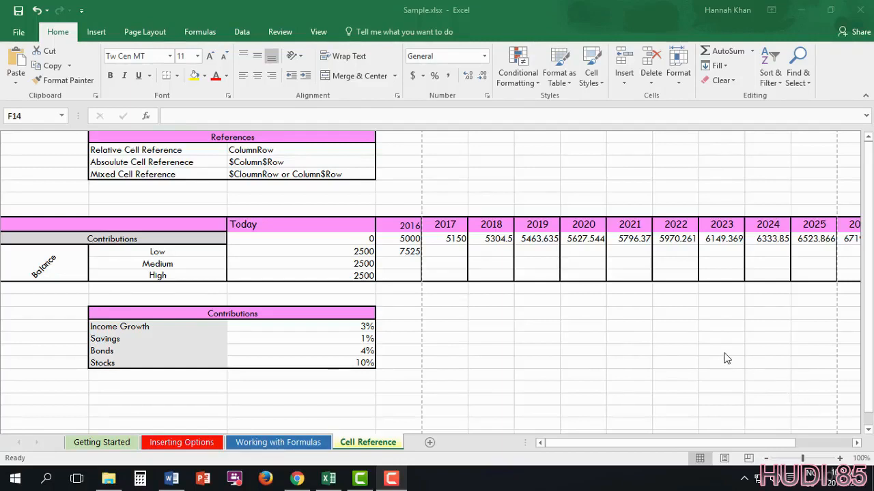
mouse_move(617, 377)
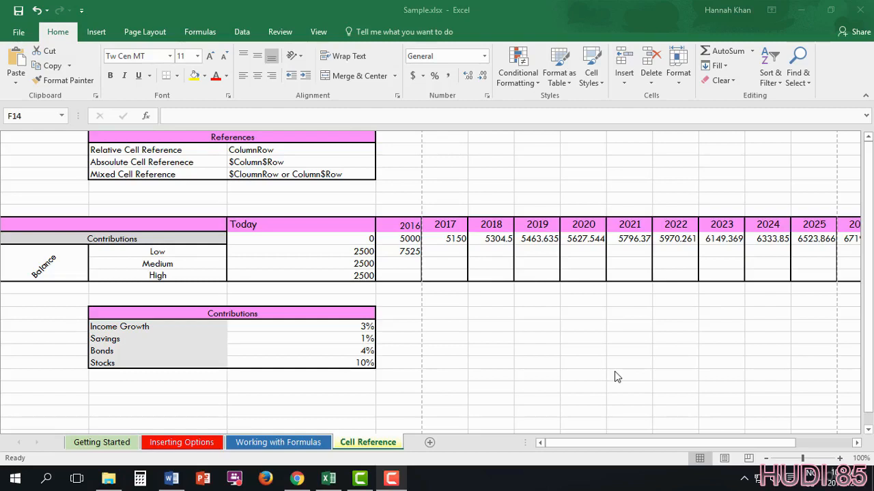
mouse_move(101, 43)
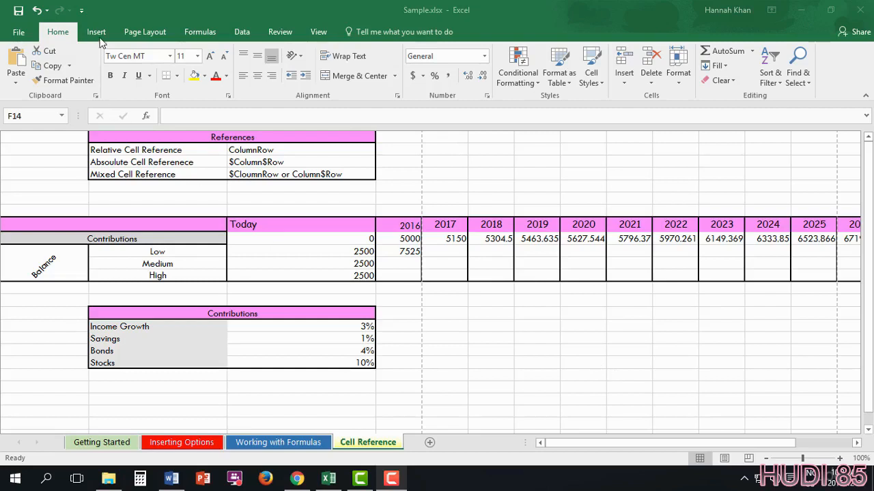
click(95, 31)
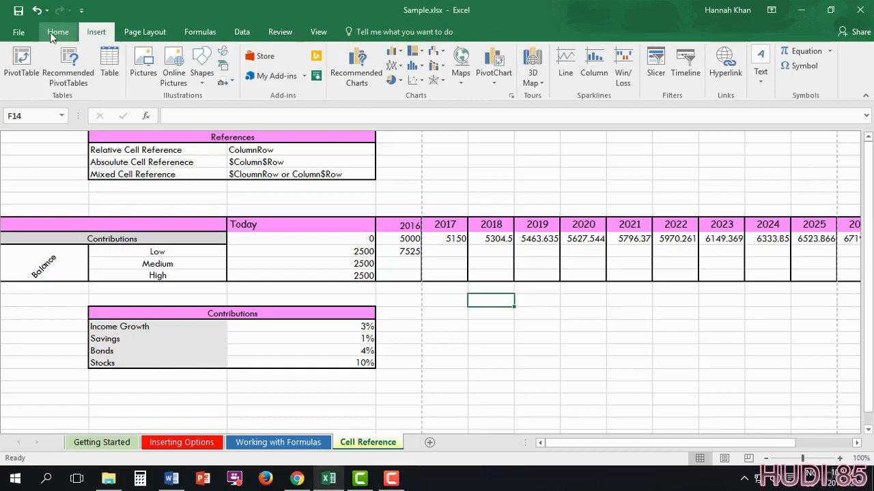
Step: Review the workbook's Info page and scroll through the new-workbook templates
click(19, 32)
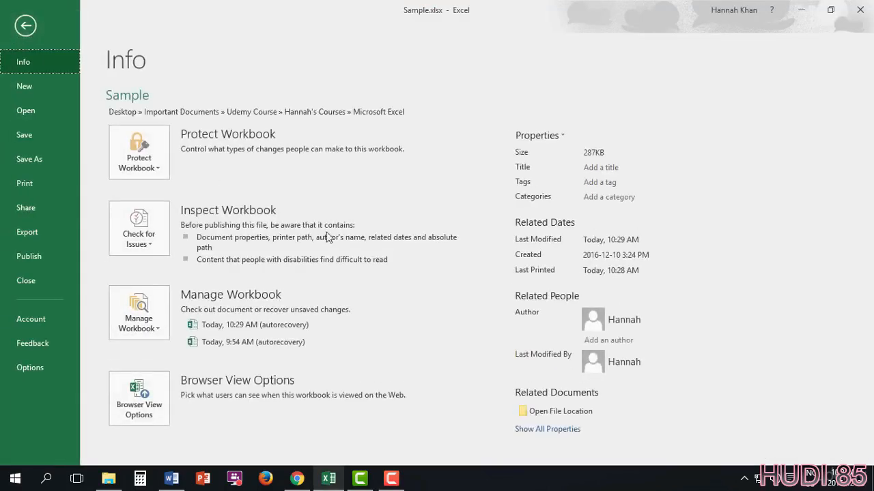
mouse_move(480, 185)
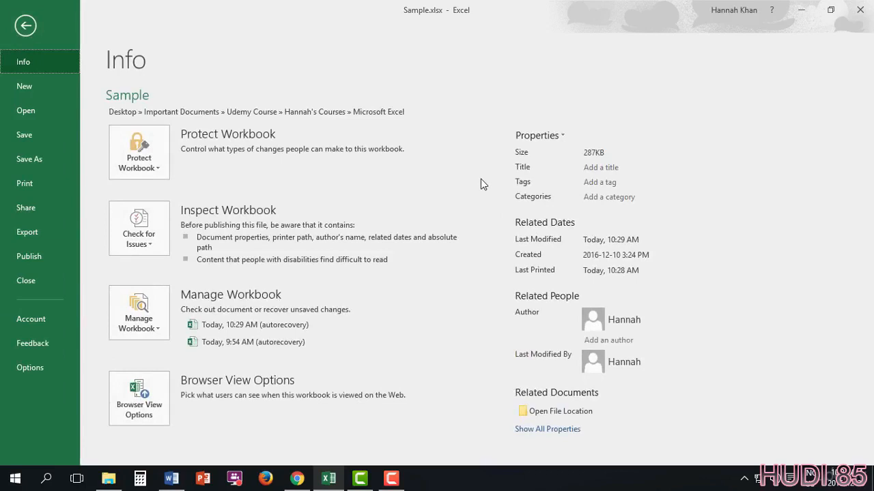
click(614, 183)
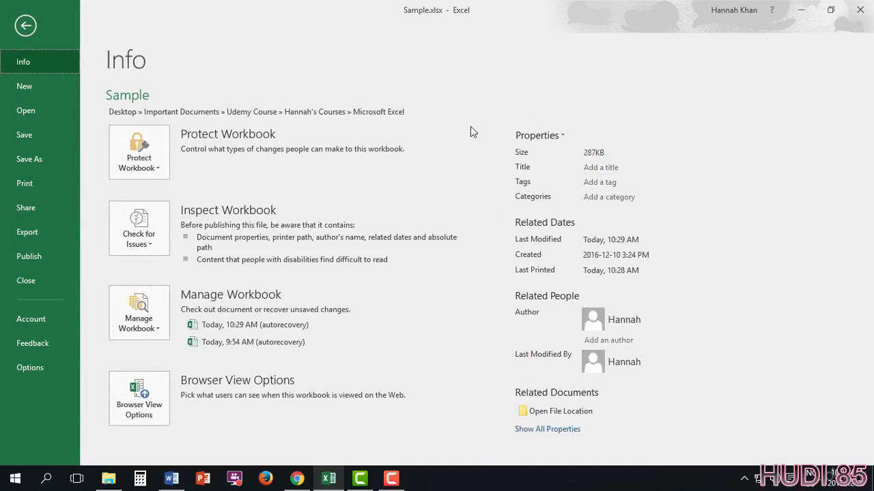
mouse_move(640, 229)
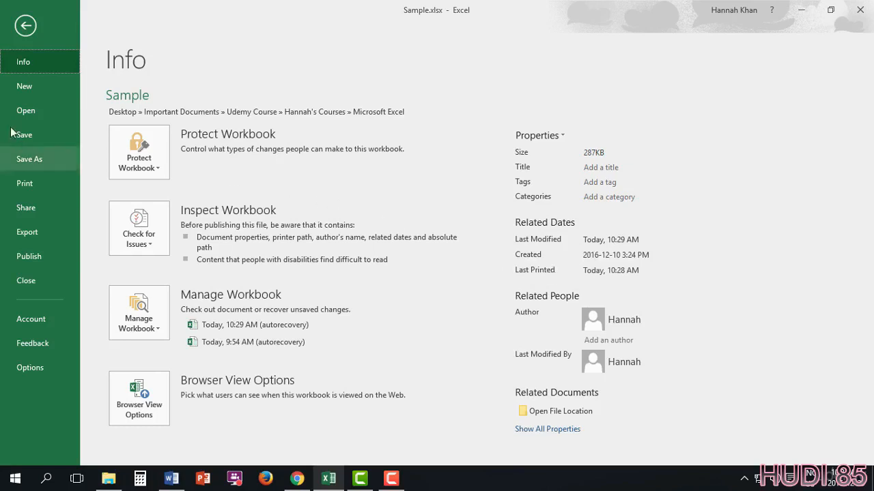
click(24, 86)
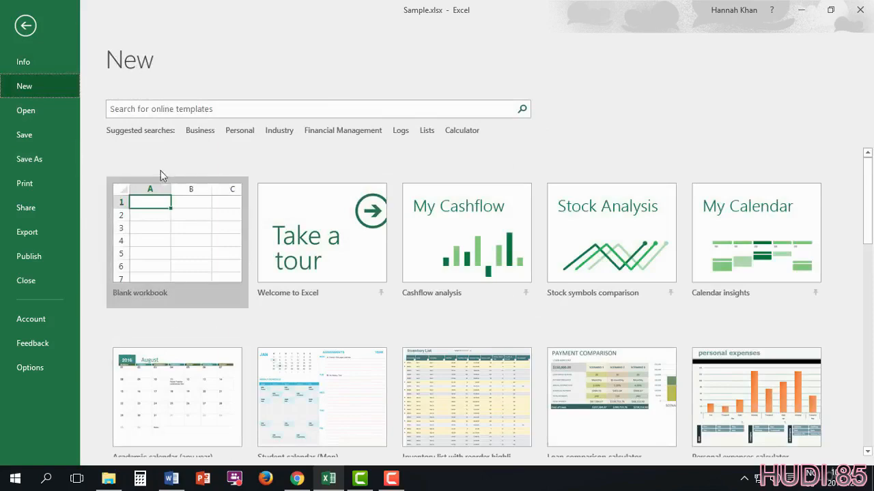
mouse_move(533, 267)
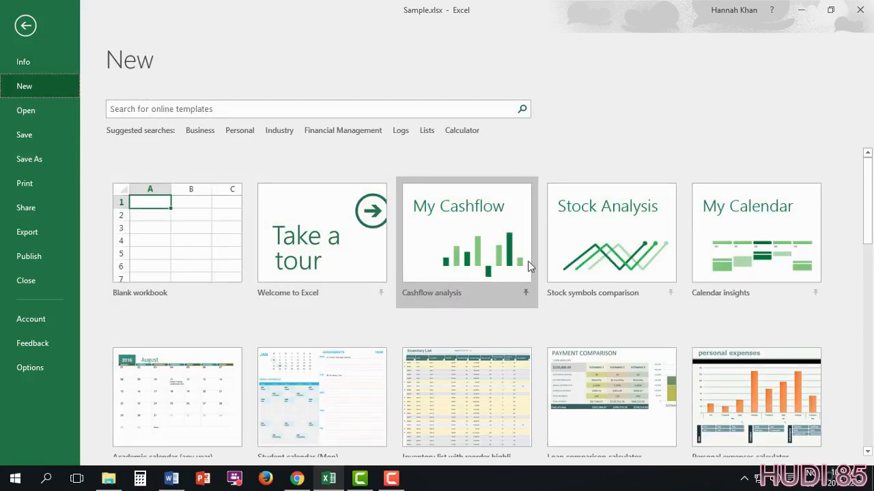
scroll(down, 3)
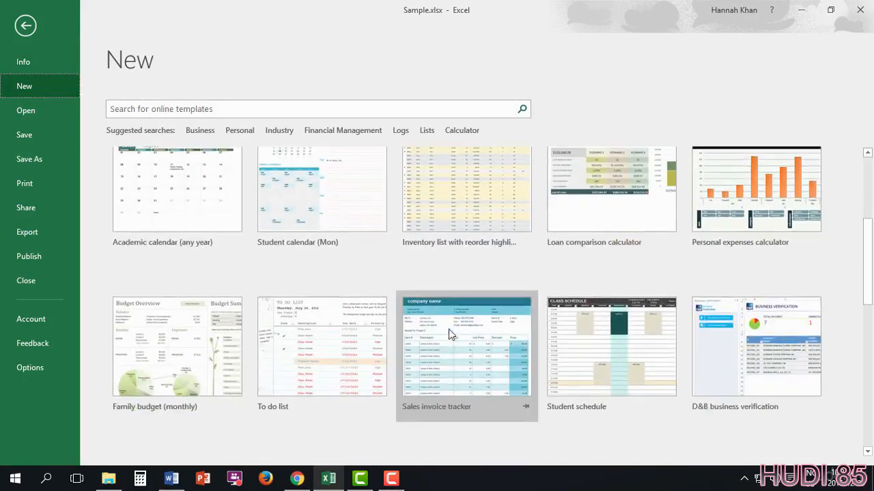
scroll(down, 3)
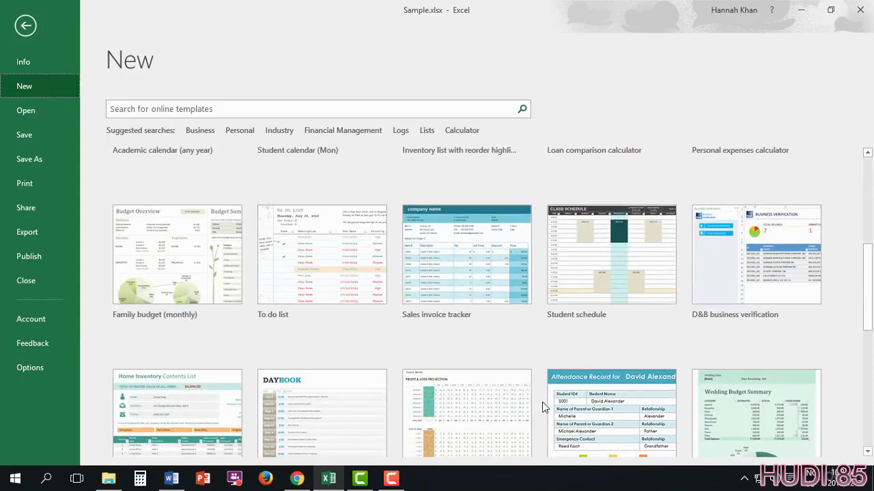
mouse_move(26, 109)
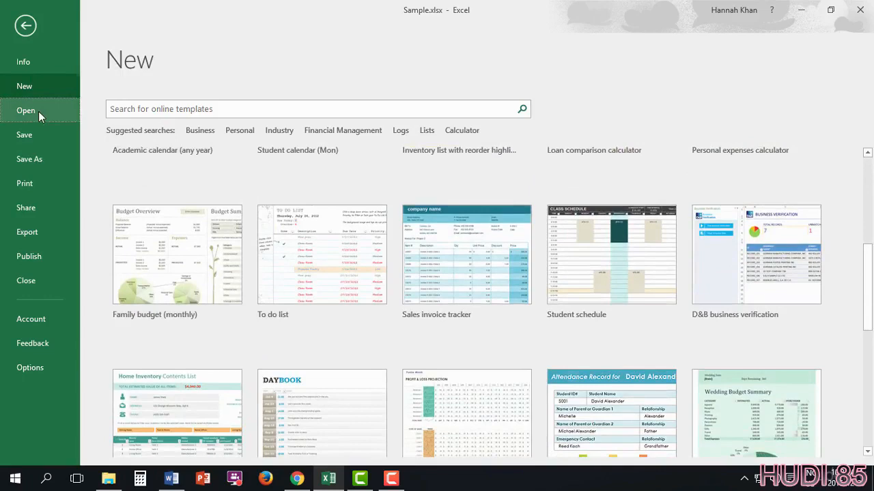
Step: View the recently opened workbooks, then bring up the Save As page
click(26, 109)
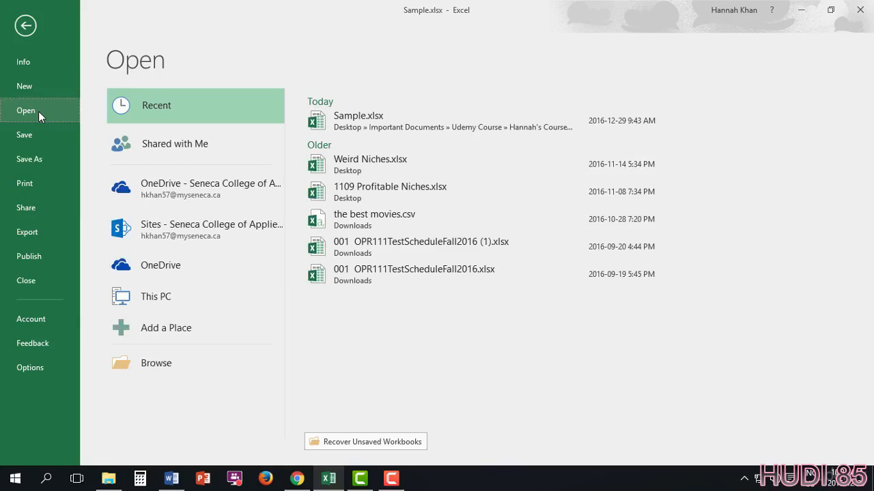
click(30, 159)
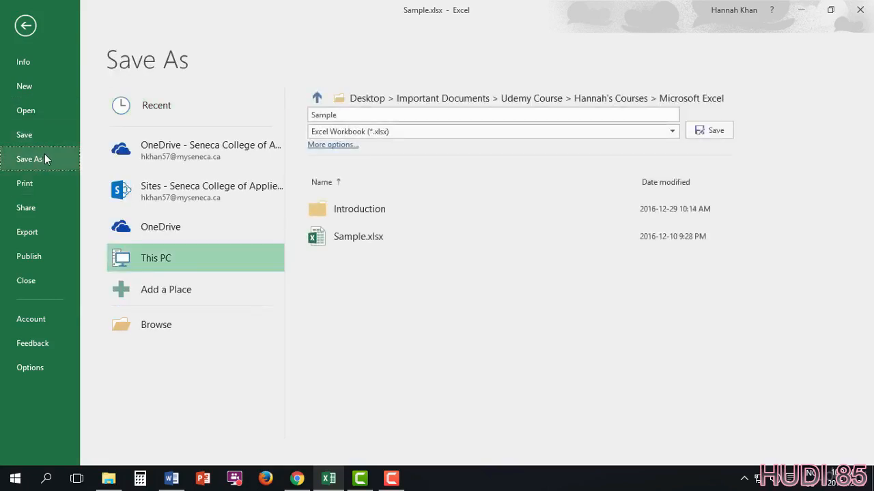
mouse_move(24, 135)
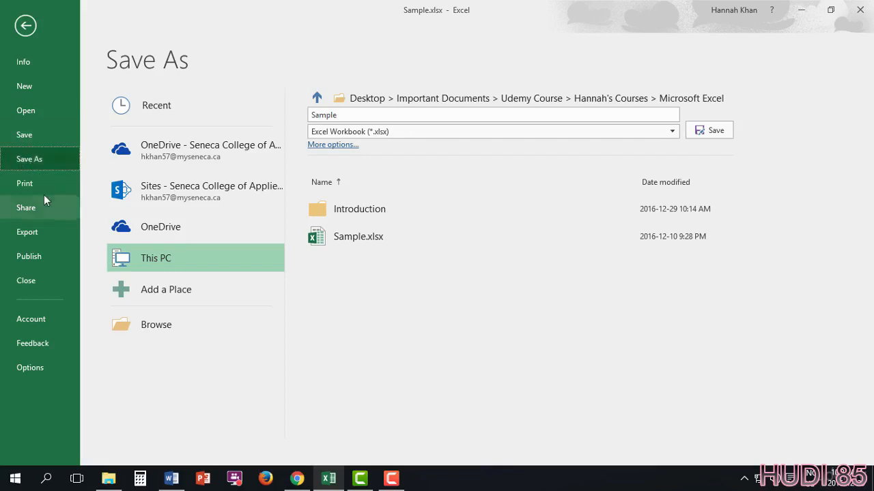
Step: Page through the three-page print preview, then show the Share options for the workbook
click(25, 183)
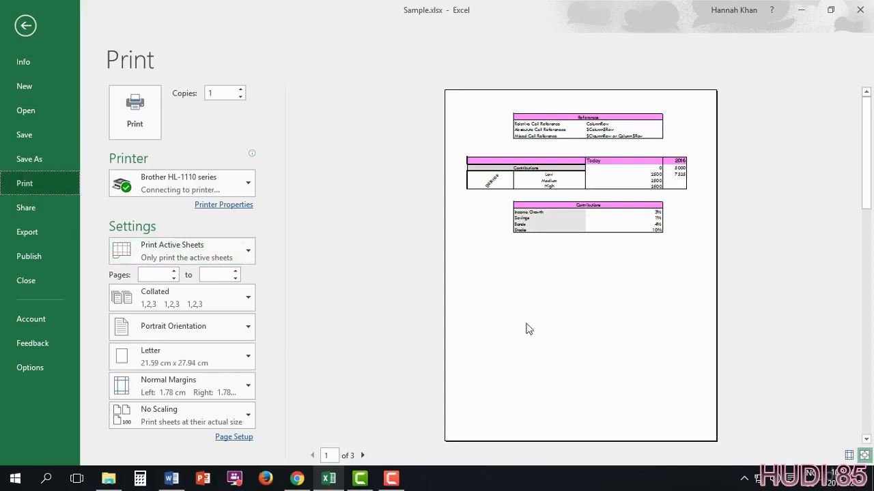
mouse_move(497, 172)
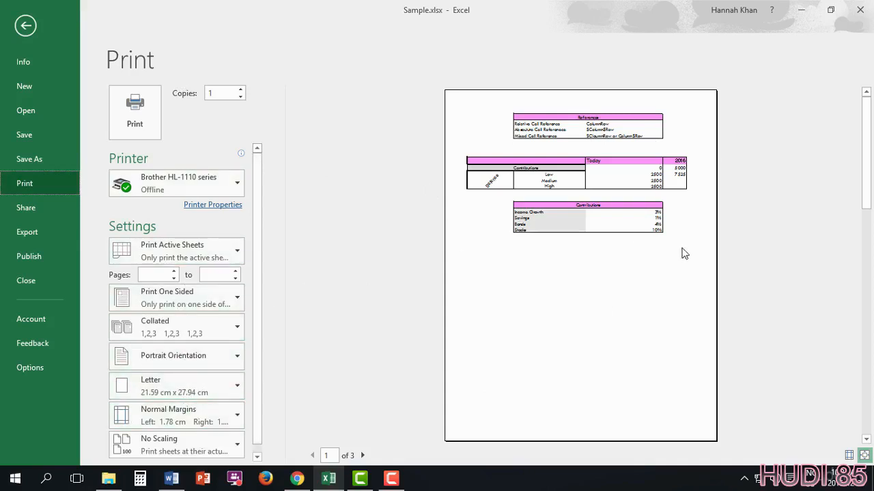
click(363, 456)
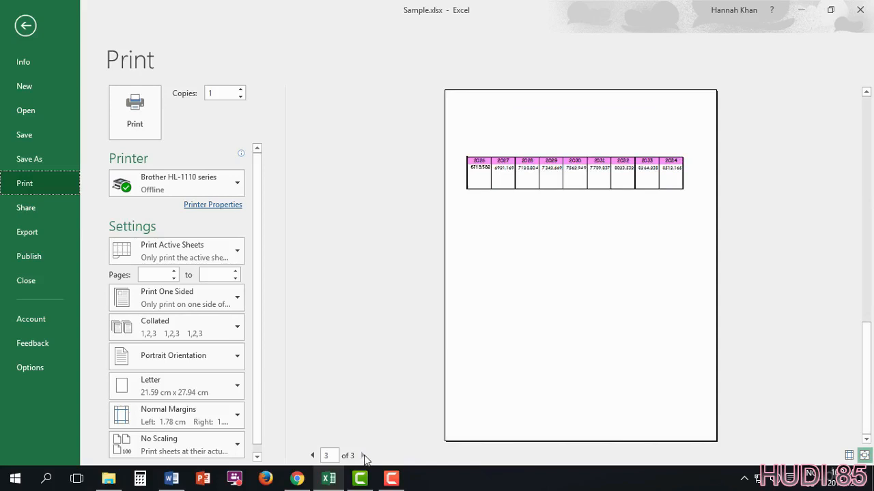
click(311, 456)
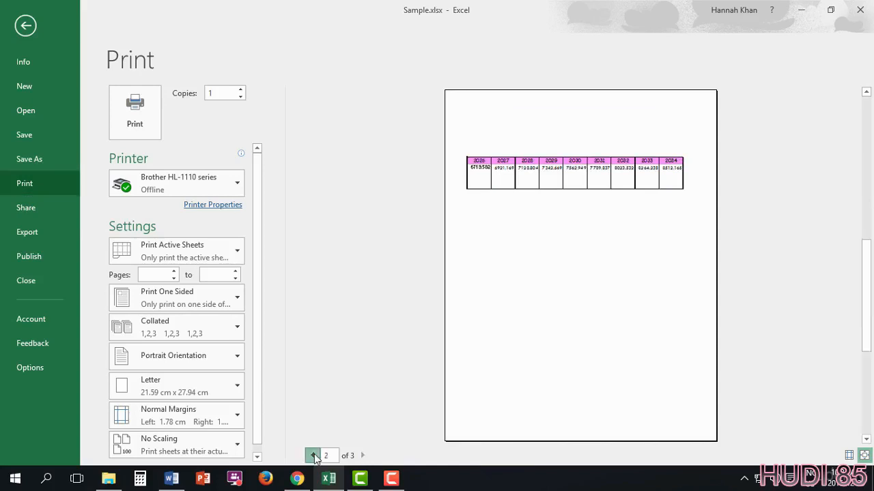
click(313, 456)
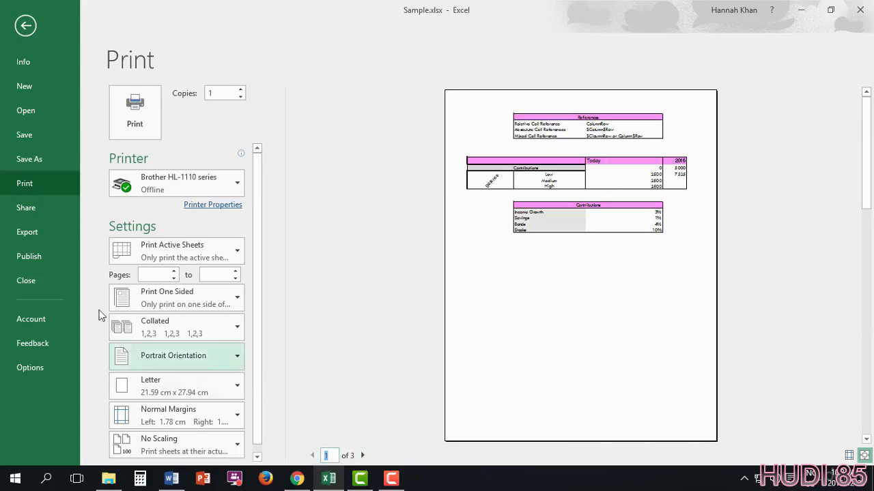
click(26, 208)
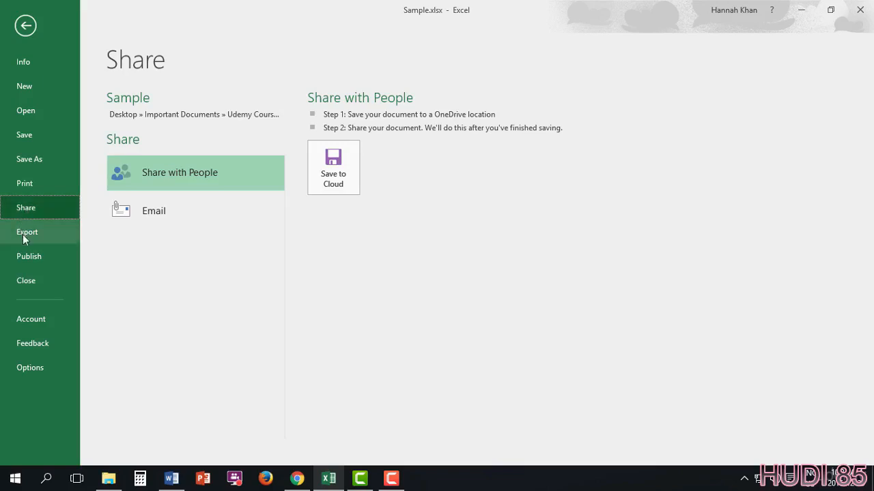
Step: View the Export and Publish pages, then return to the Cell Reference worksheet
click(27, 233)
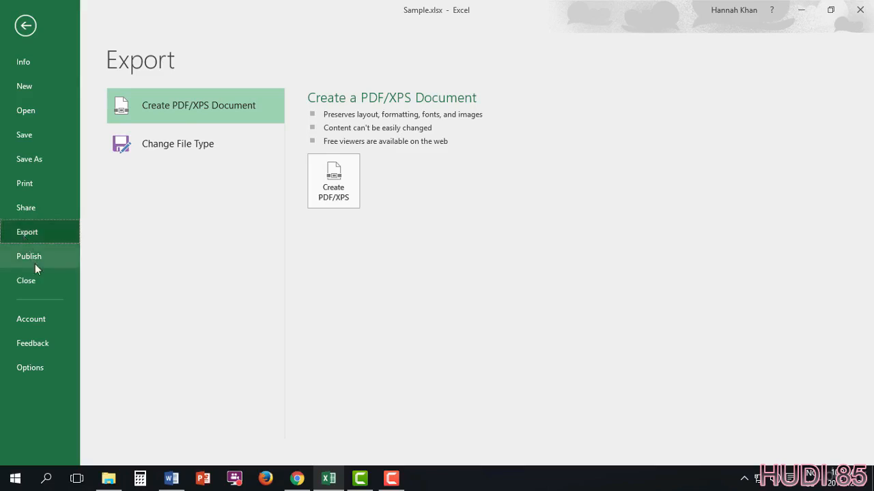
click(29, 256)
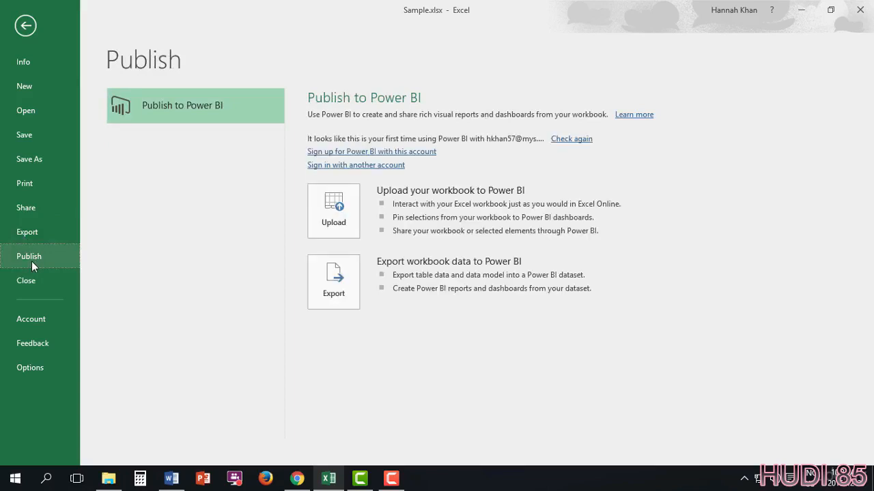
mouse_move(26, 282)
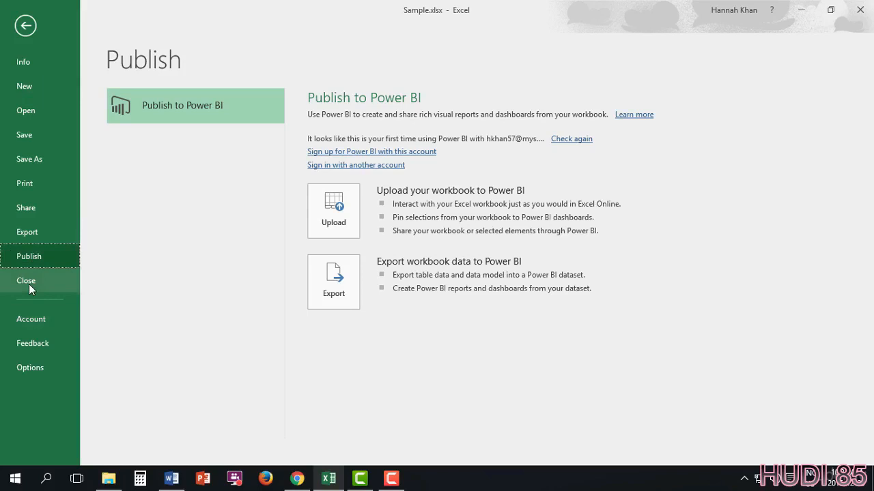
mouse_move(58, 295)
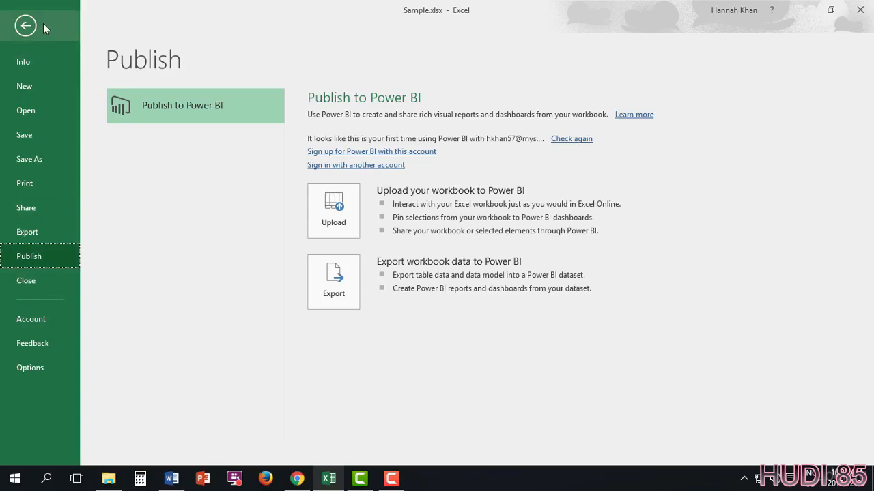
click(24, 24)
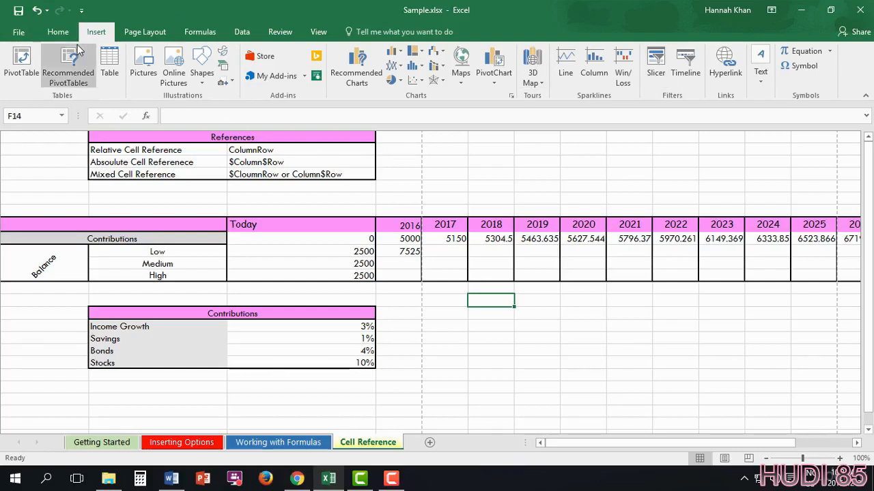
click(57, 31)
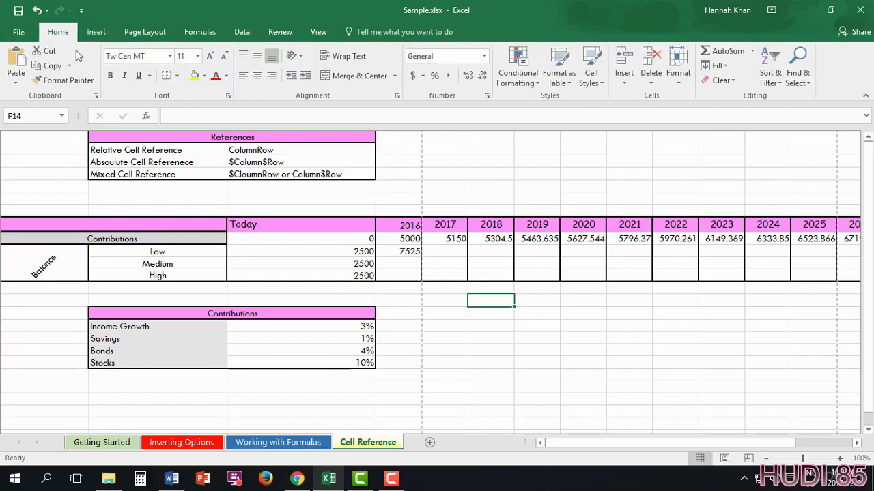
mouse_move(136, 56)
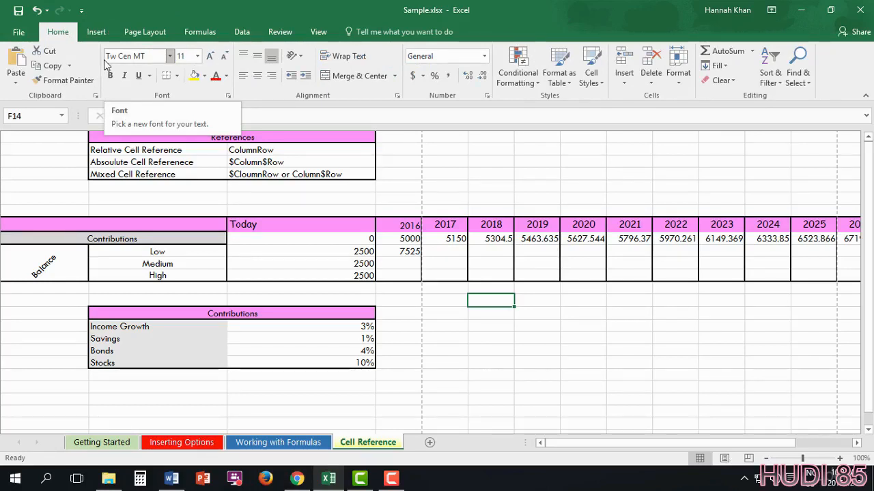
mouse_move(20, 109)
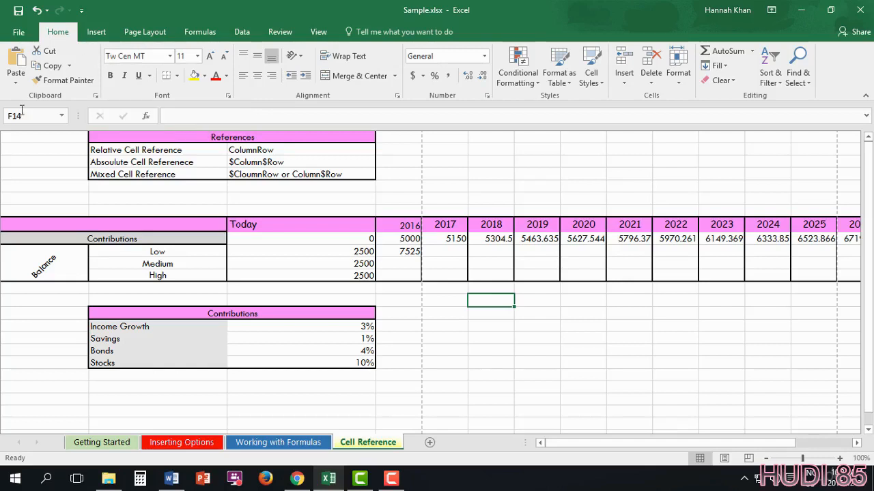
mouse_move(307, 93)
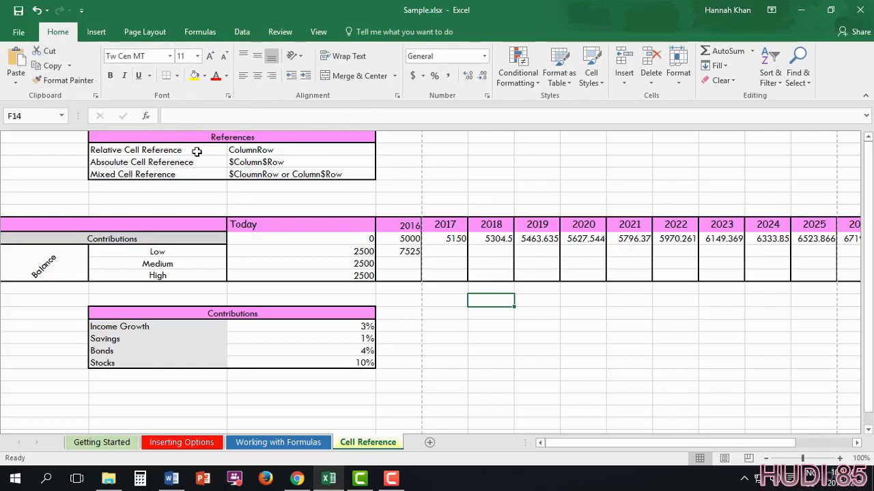
mouse_move(456, 56)
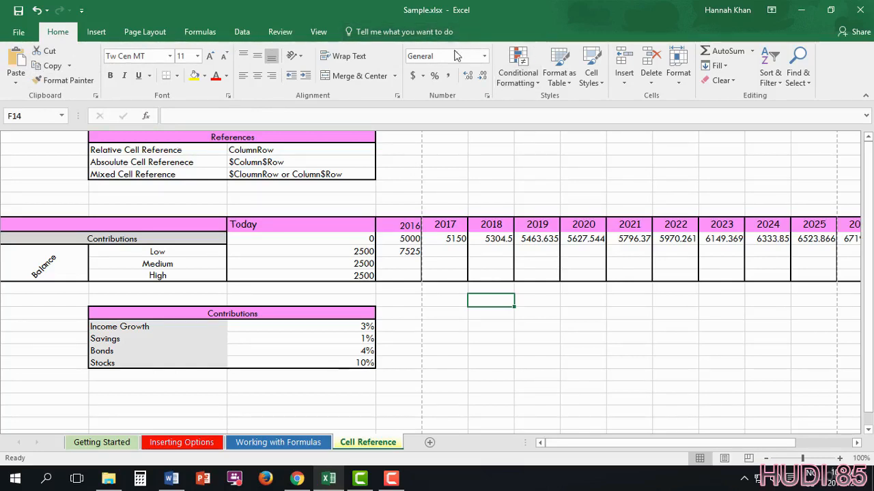
mouse_move(464, 103)
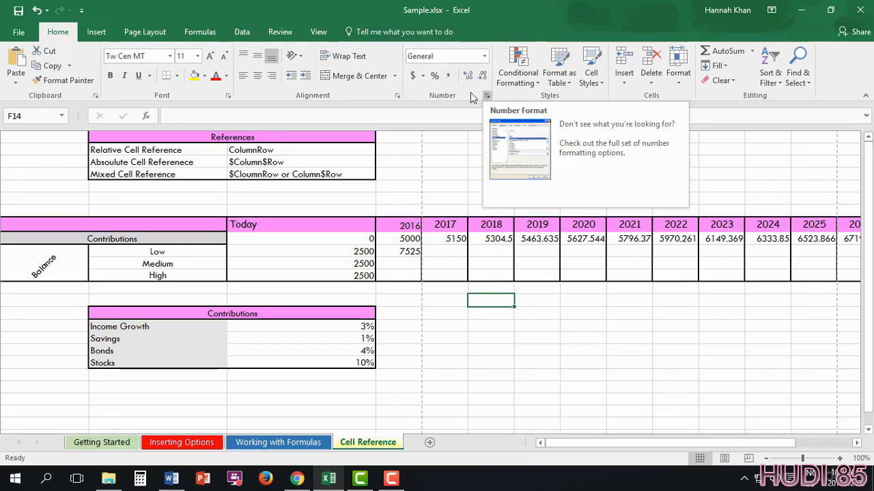
click(423, 76)
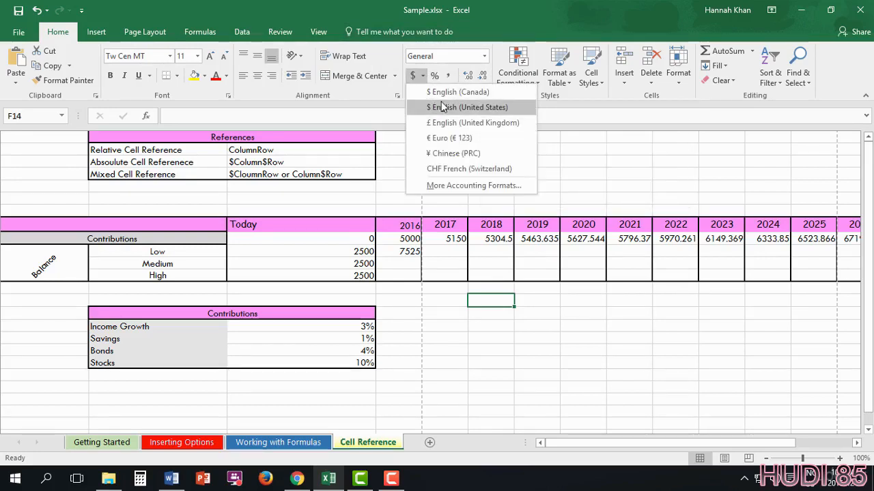
mouse_move(451, 112)
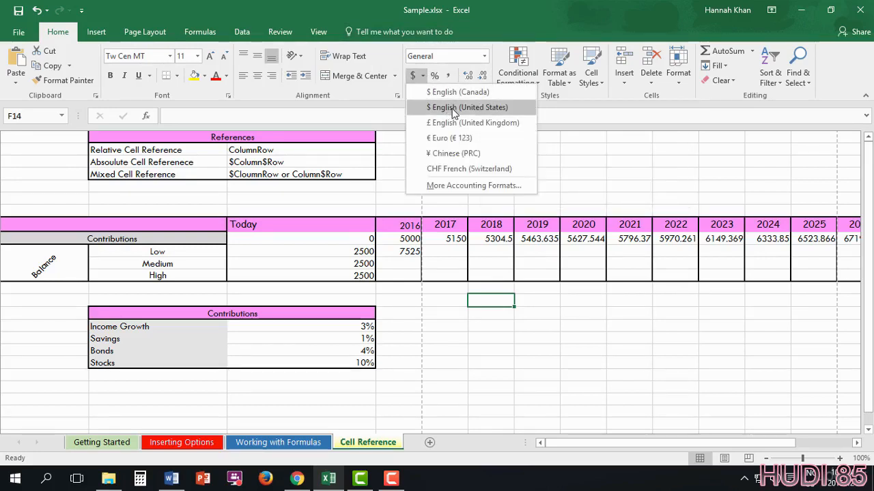
mouse_move(456, 129)
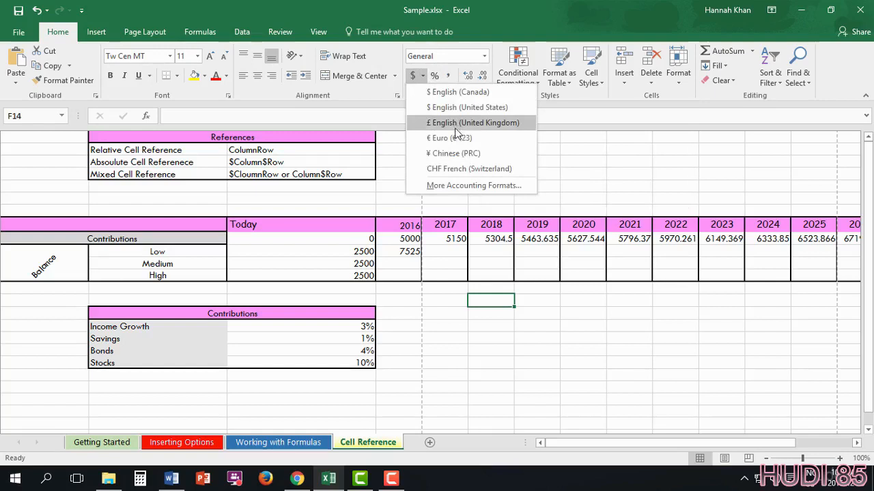
mouse_move(454, 152)
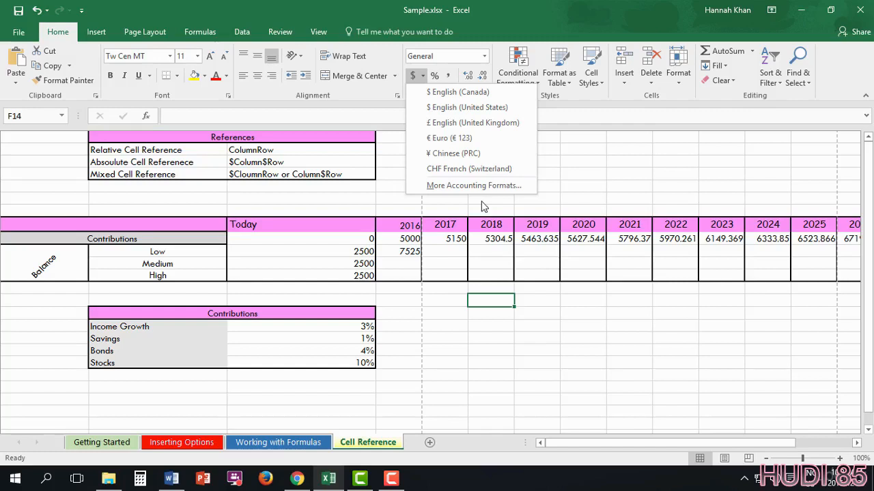
click(423, 77)
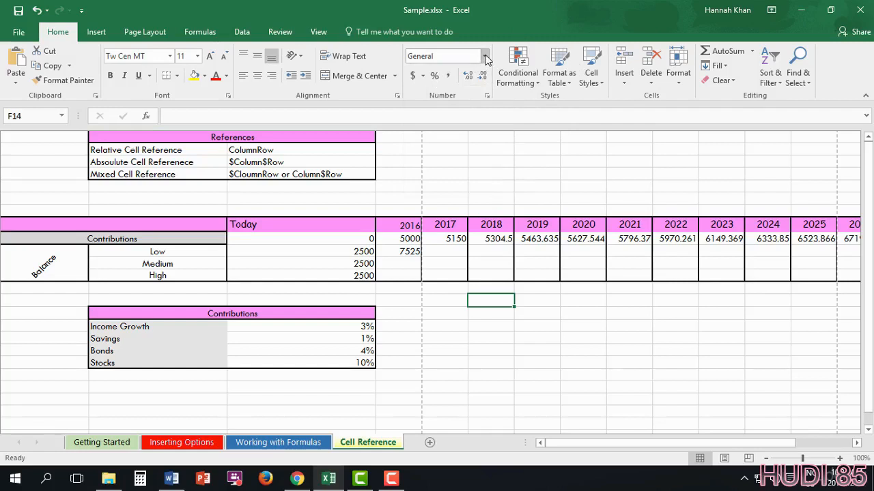
click(485, 56)
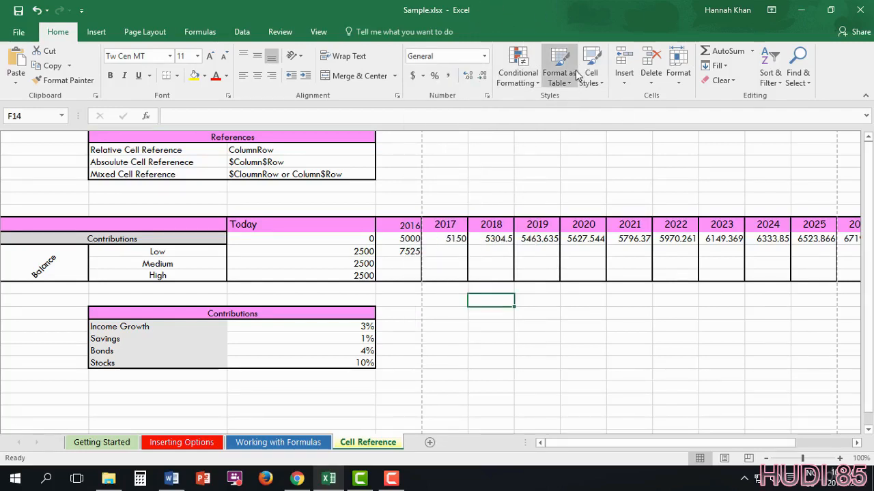
mouse_move(518, 66)
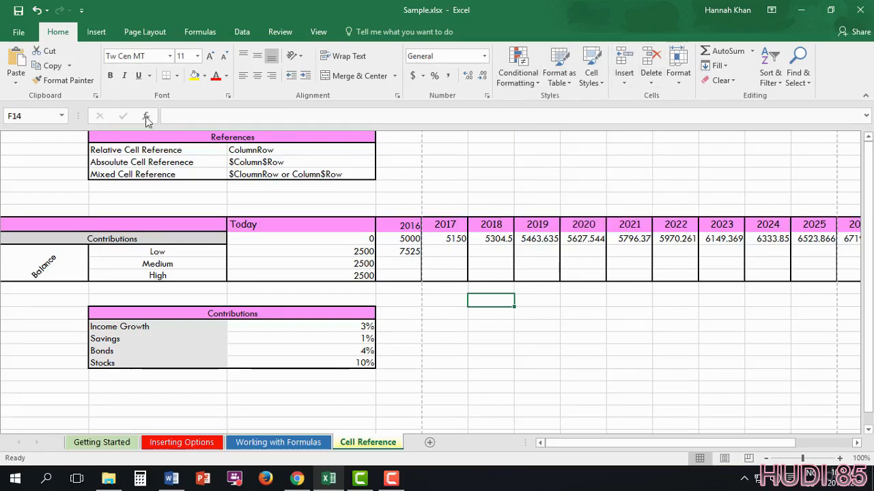
click(95, 31)
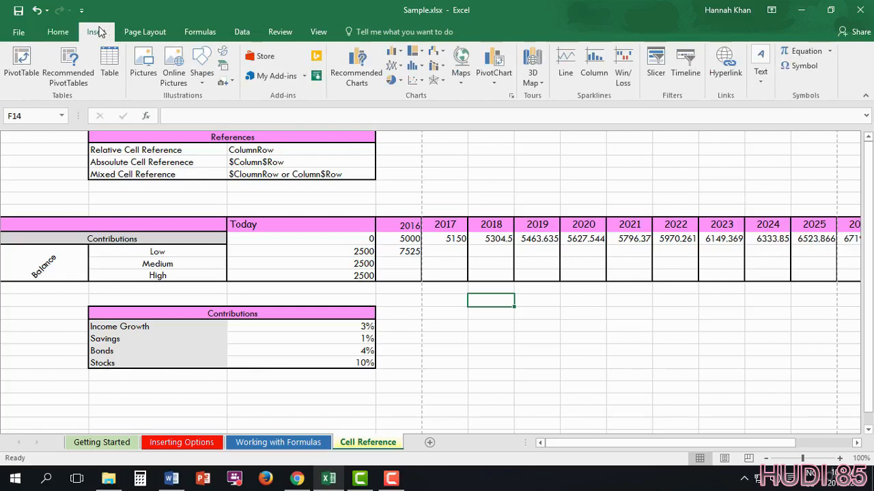
click(95, 32)
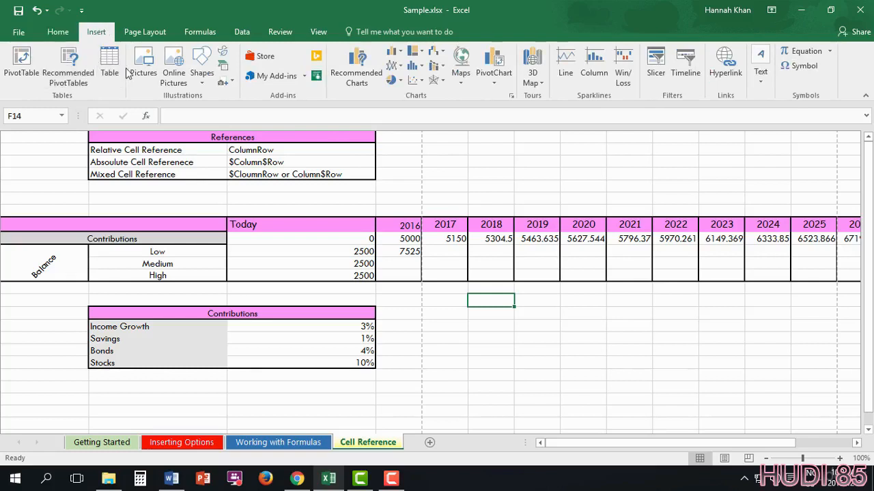
mouse_move(202, 66)
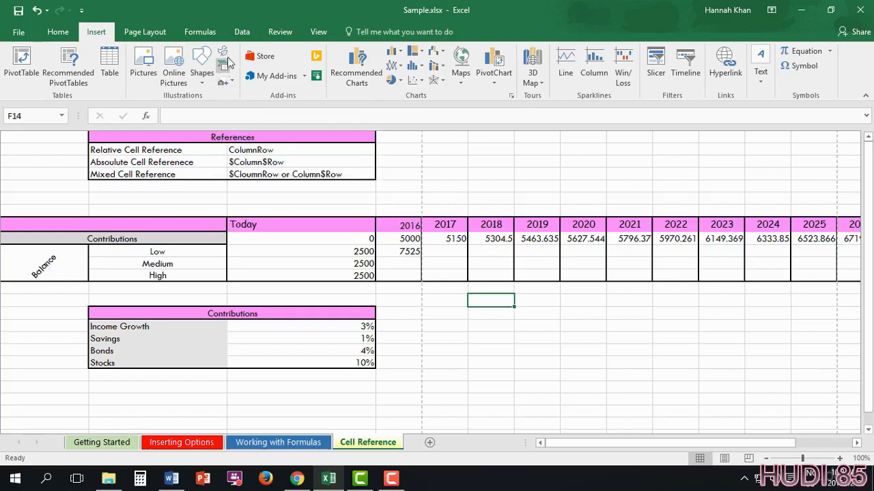
mouse_move(224, 65)
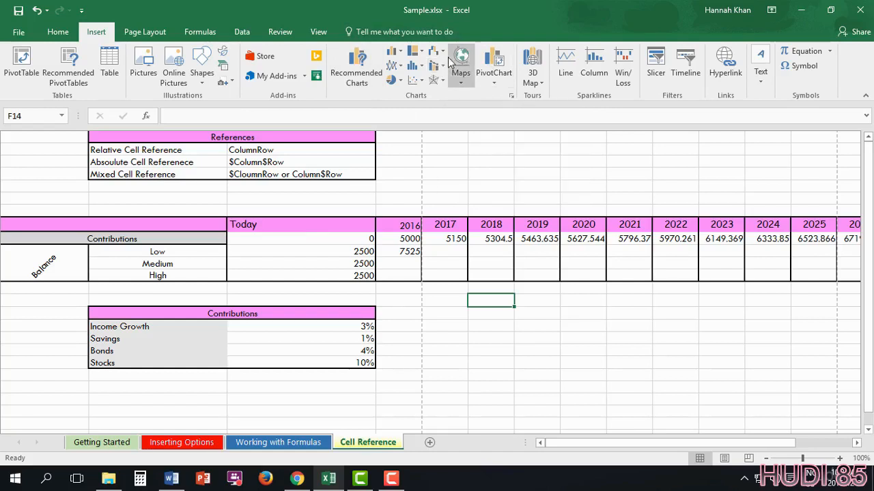
mouse_move(461, 61)
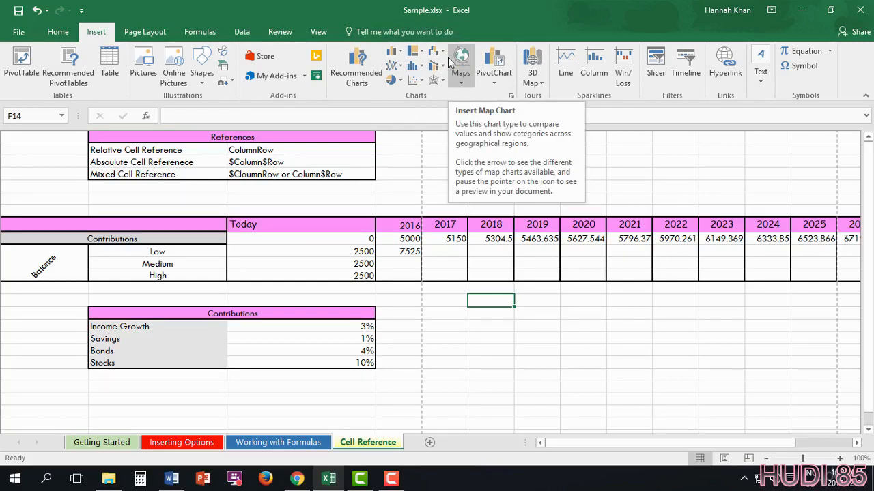
click(416, 65)
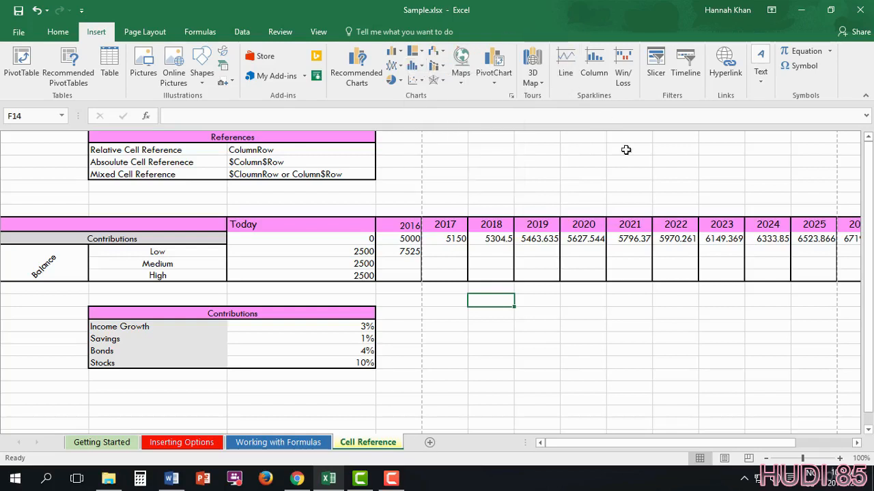
mouse_move(500, 22)
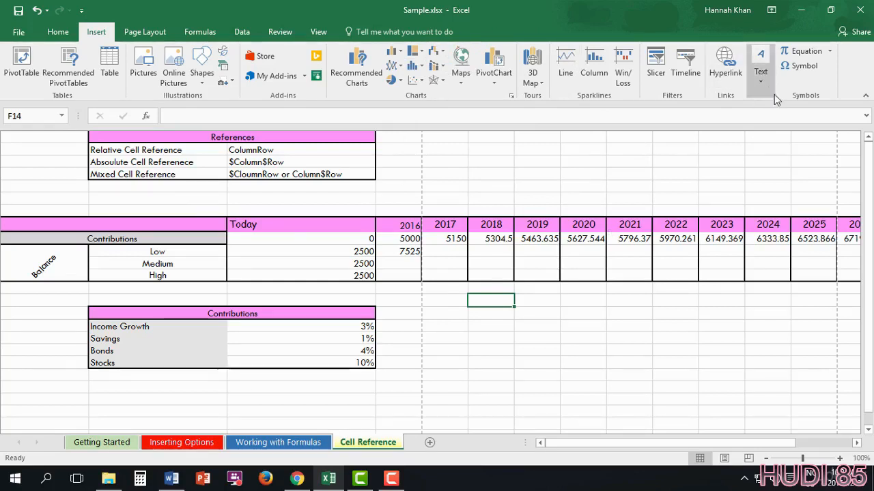
click(761, 68)
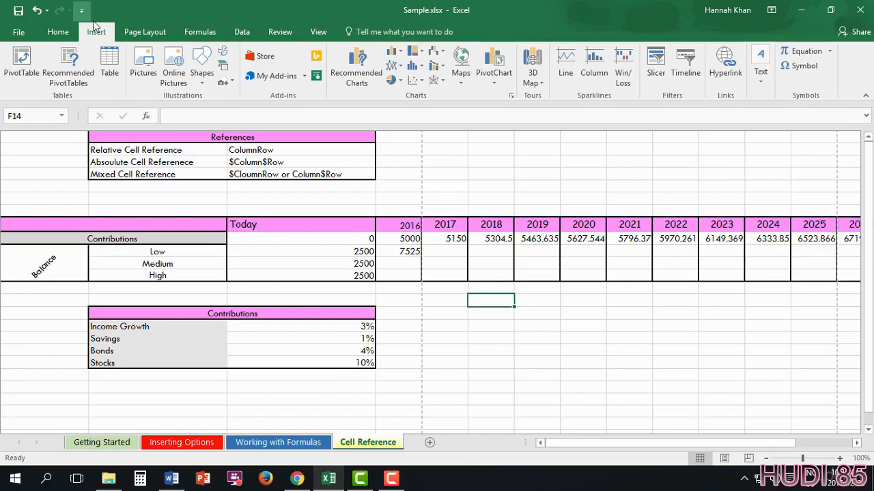
click(144, 32)
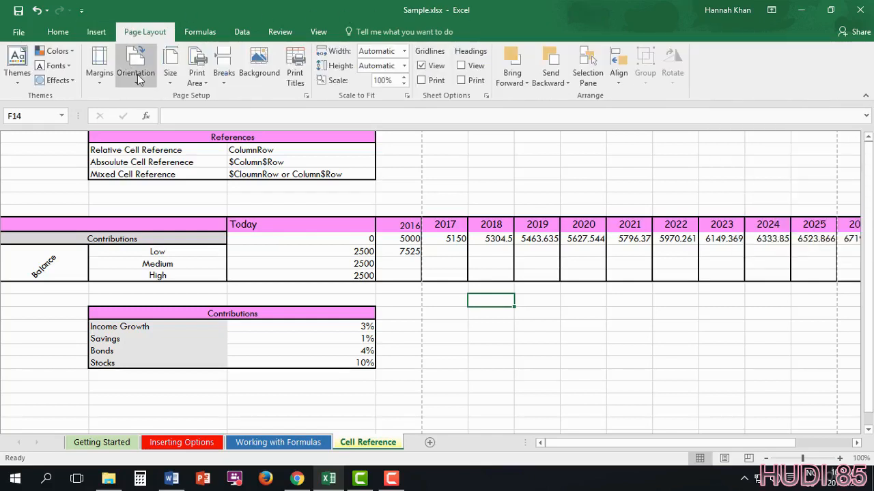
mouse_move(135, 66)
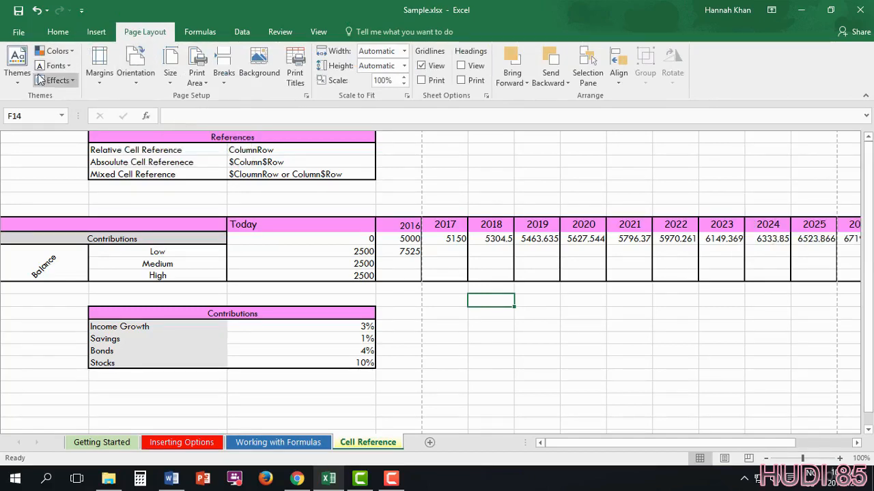
click(16, 65)
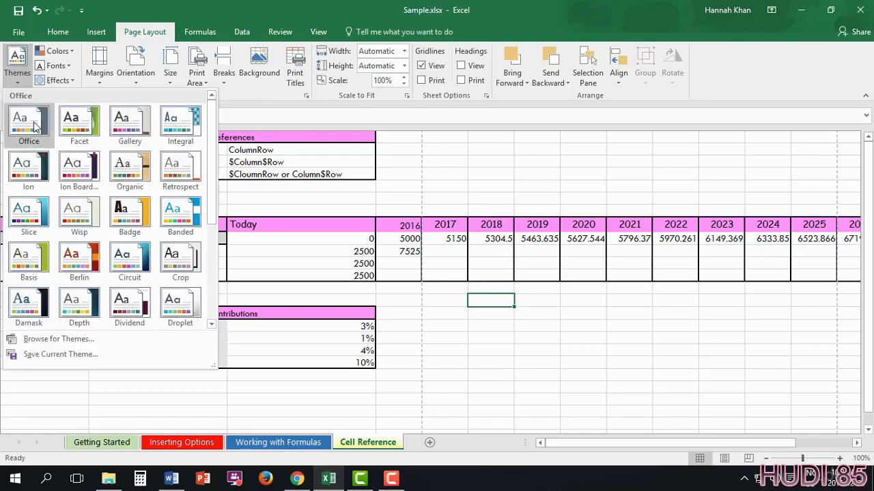
mouse_move(82, 180)
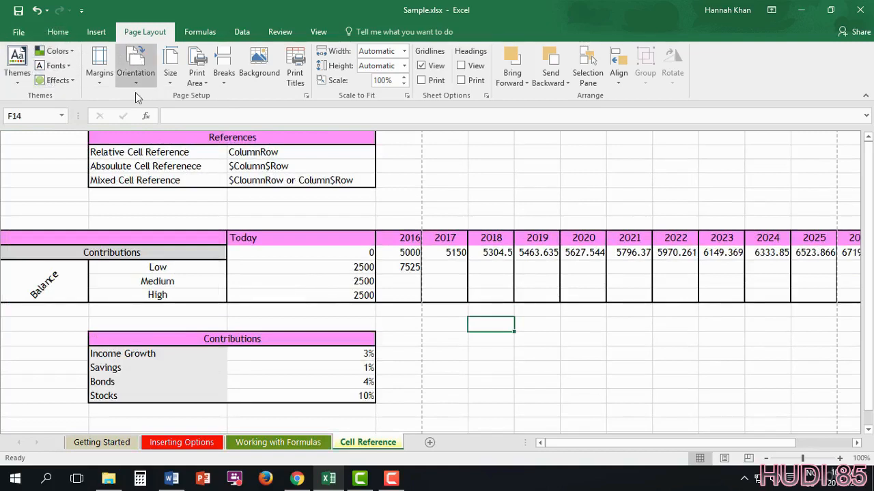
click(96, 31)
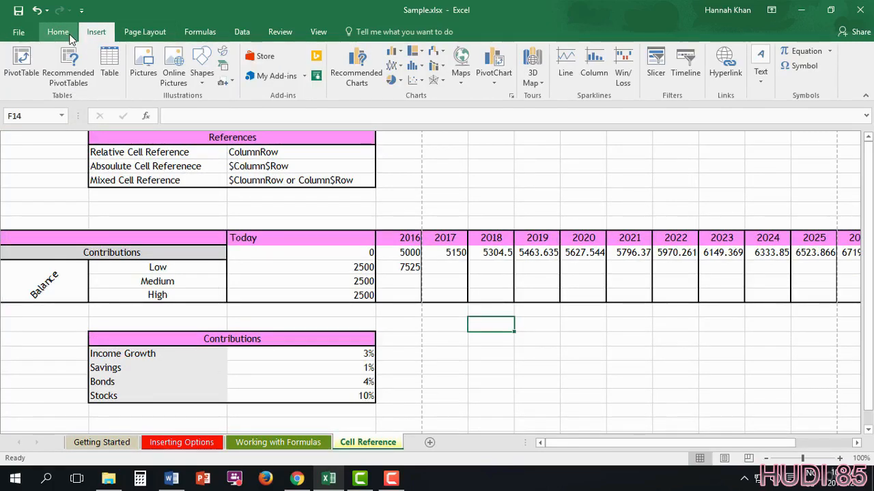
click(57, 32)
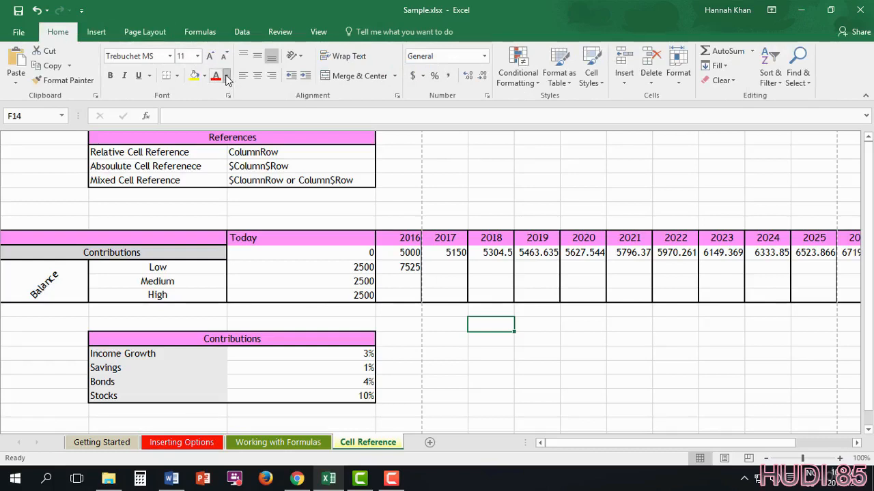
click(227, 77)
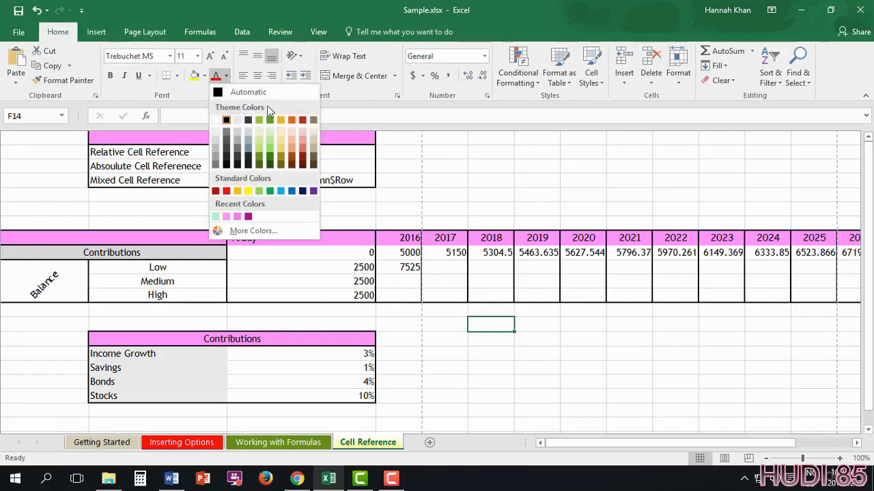
click(145, 31)
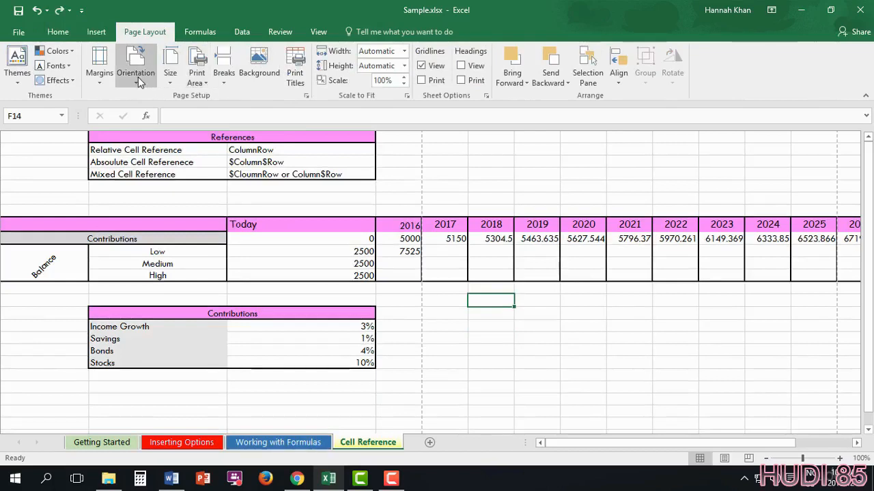
click(136, 65)
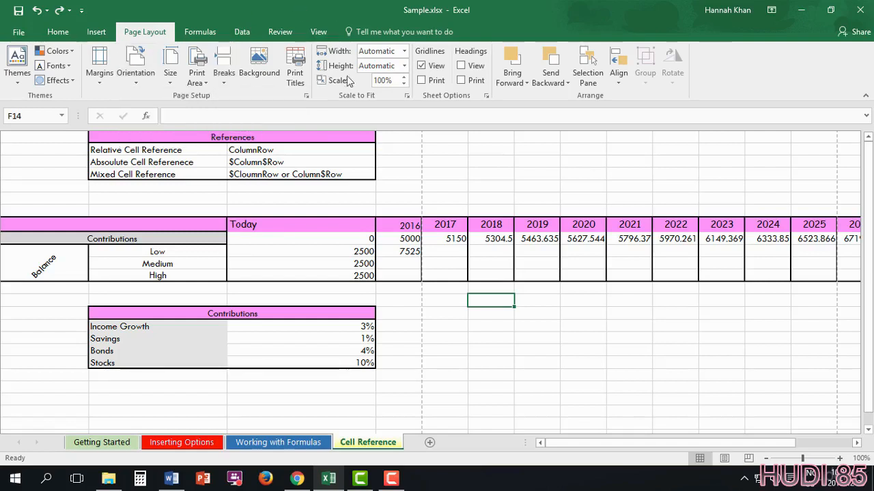
mouse_move(379, 50)
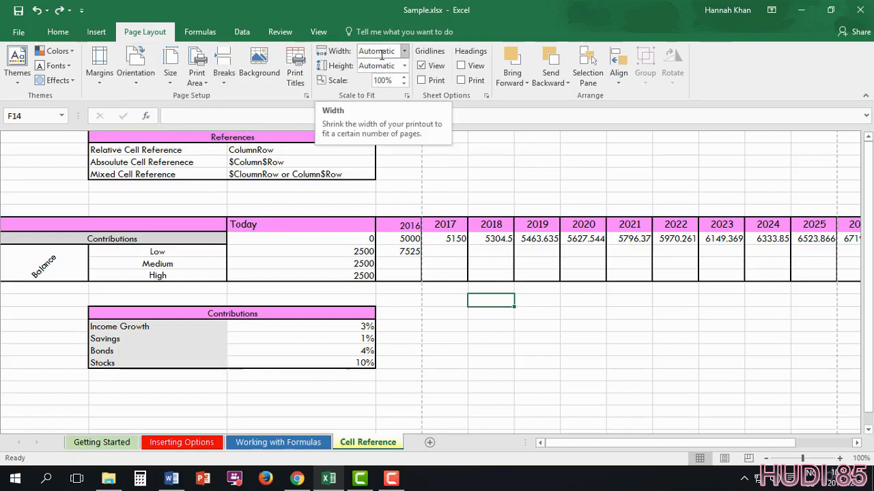
mouse_move(382, 79)
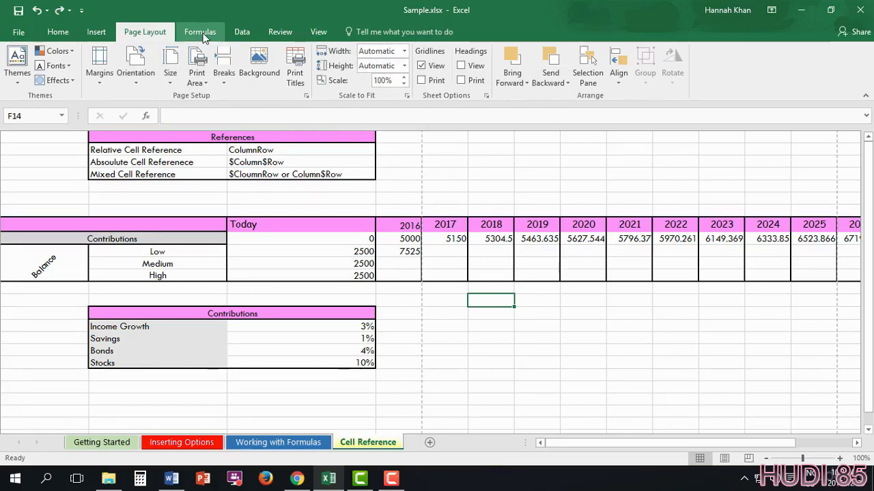
Step: Show the Formulas ribbon and look at the Insert Function dialog without inserting anything
click(199, 32)
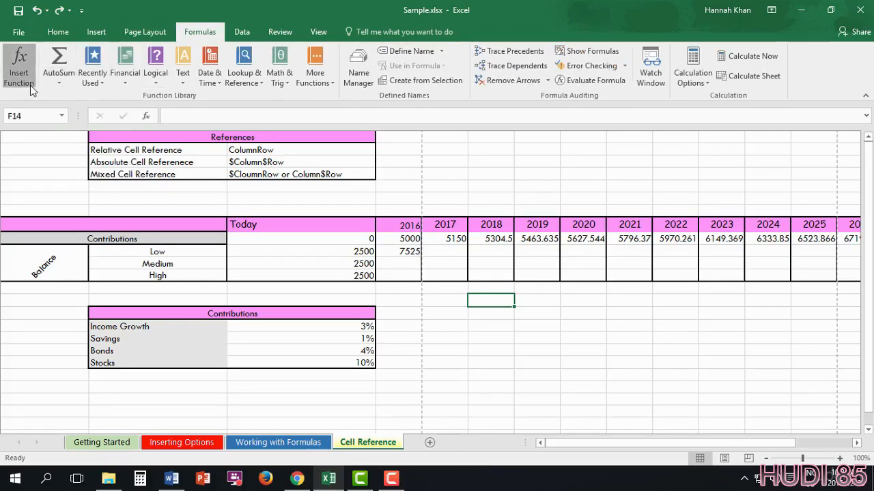
click(19, 65)
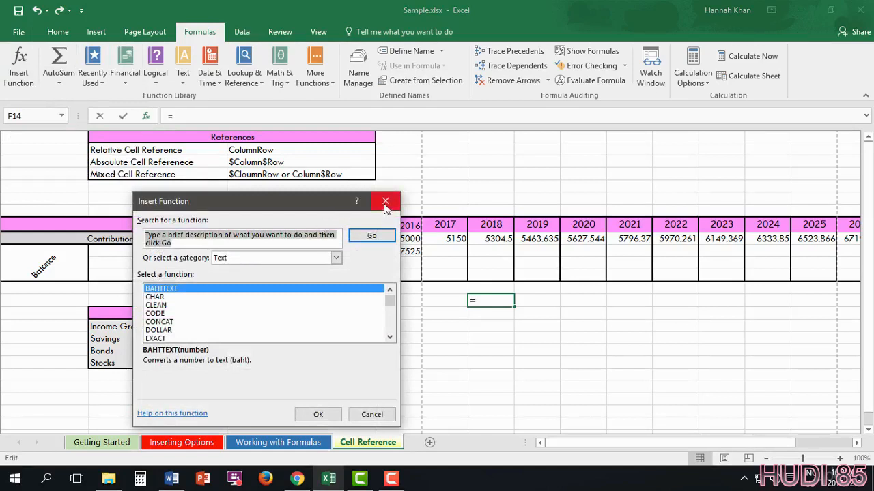
mouse_move(385, 202)
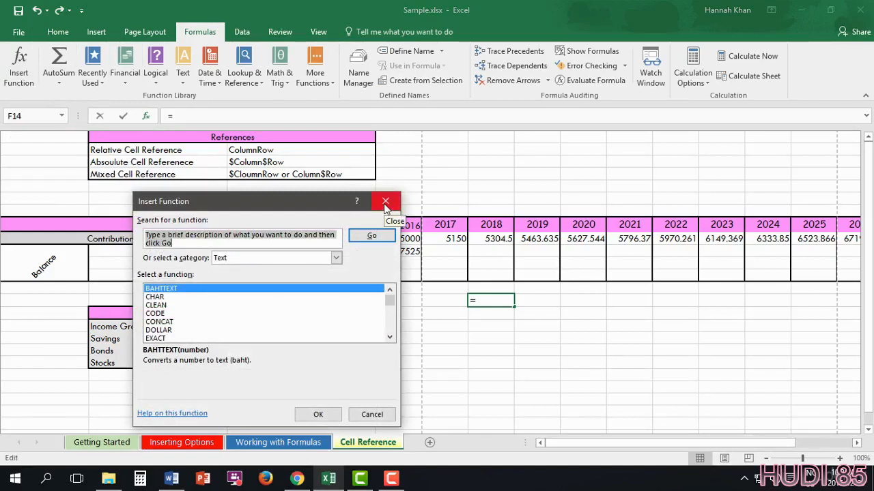
click(385, 202)
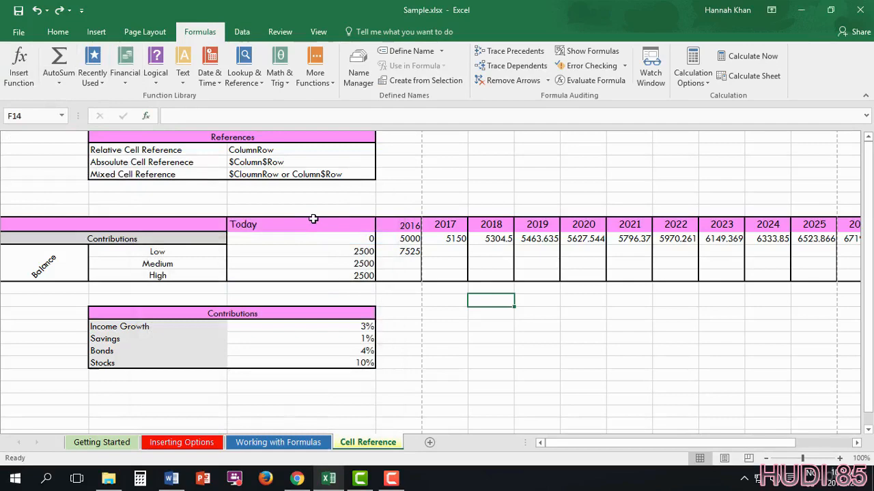
Step: Switch to the Working with Formulas sheet and browse the Logical functions list
click(279, 443)
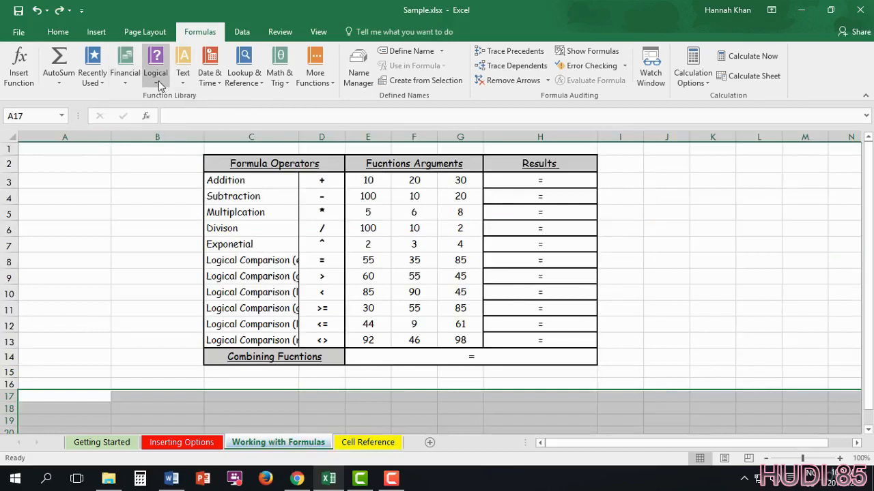
mouse_move(156, 65)
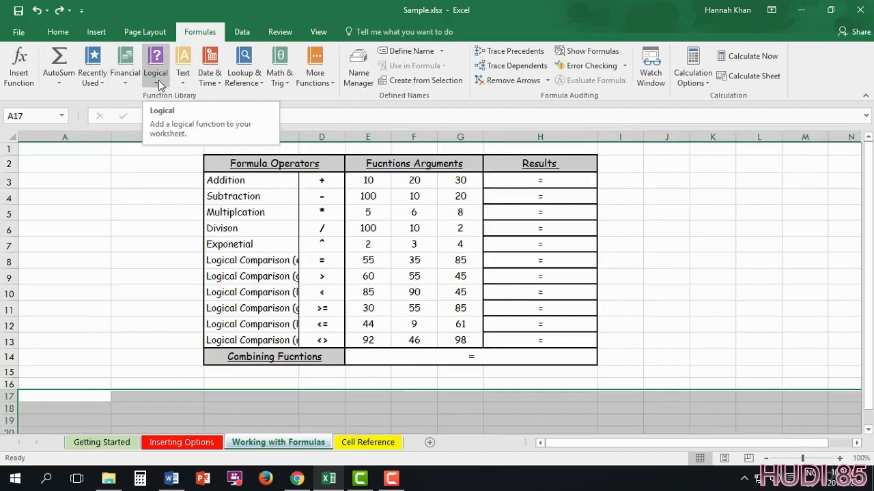
click(156, 65)
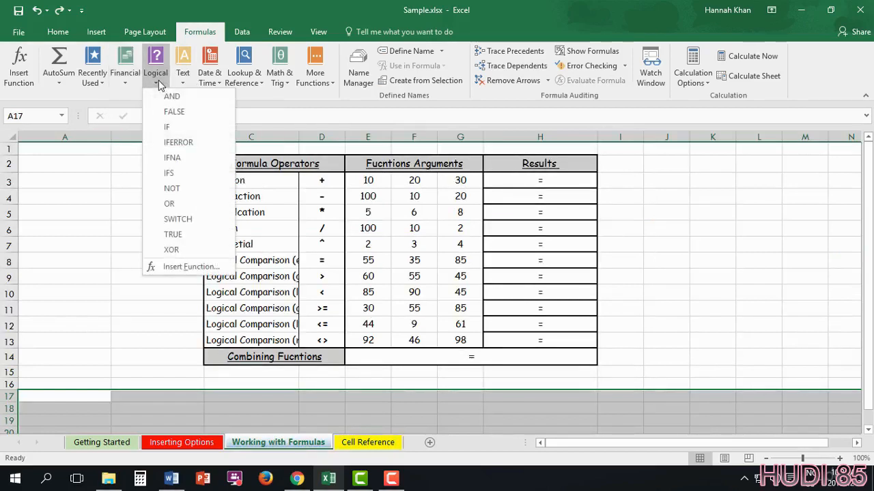
mouse_move(309, 5)
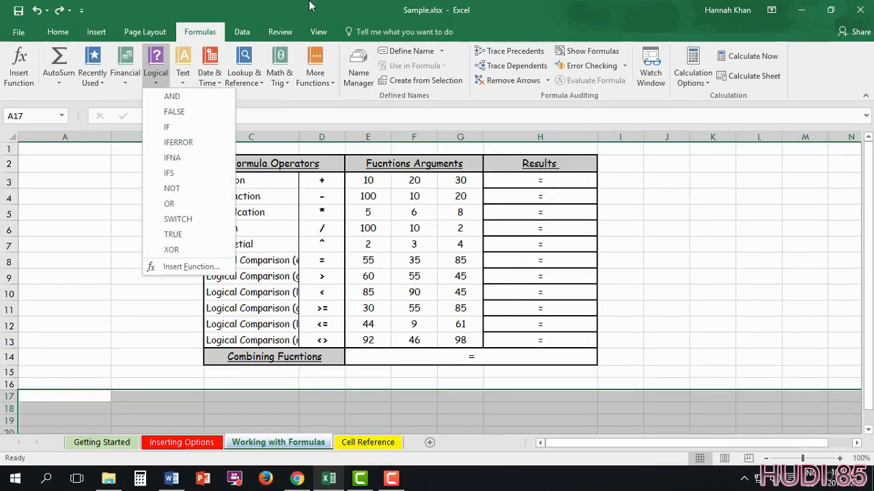
click(211, 66)
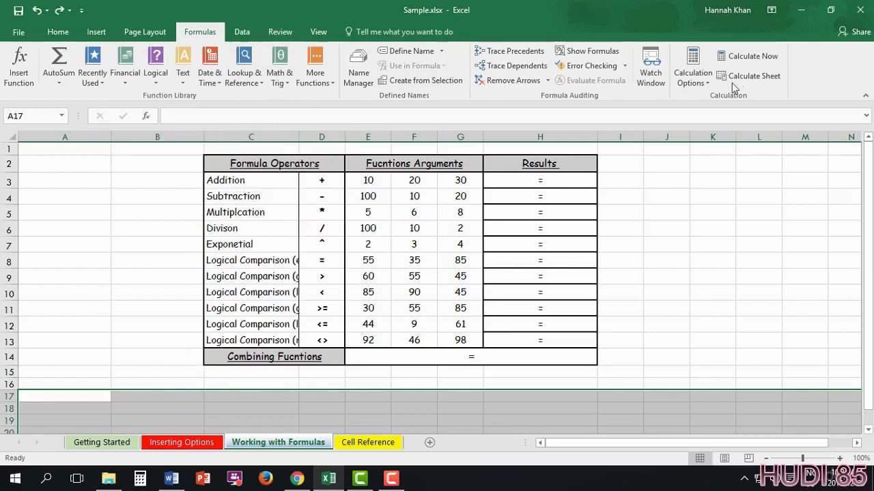
mouse_move(242, 31)
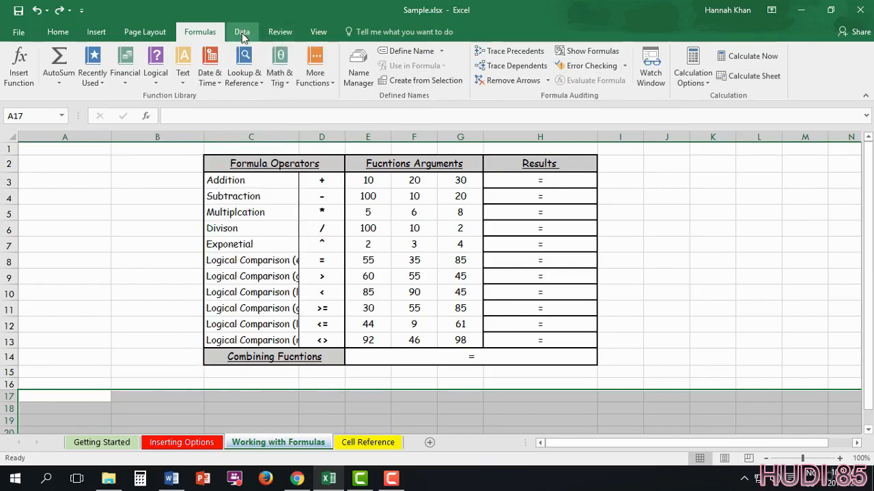
Step: Show the Data ribbon tools, then the Review proofing and comment commands
click(242, 32)
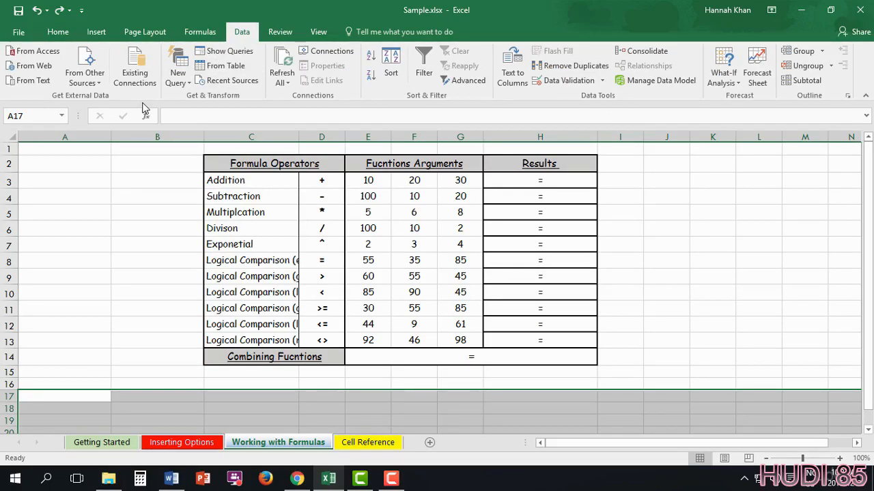
click(280, 31)
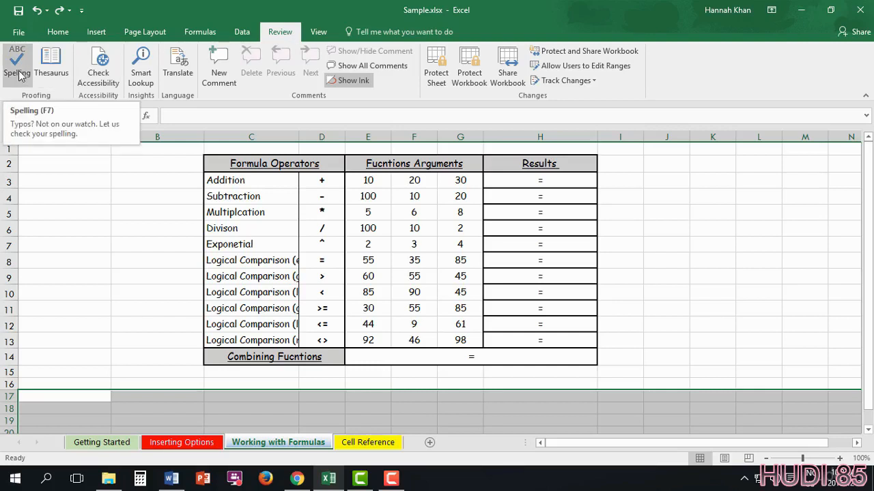
mouse_move(52, 66)
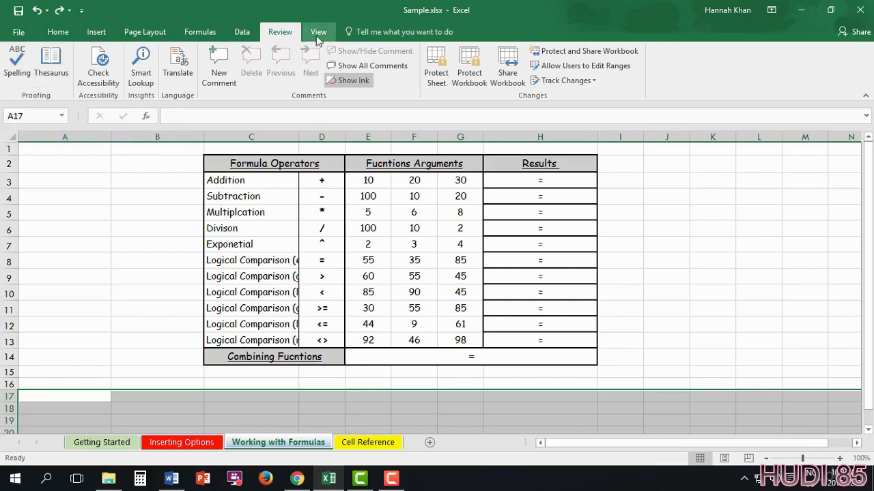
Step: Switch the sheet to Page Layout view with headings shown, then return to the Home ribbon
click(318, 31)
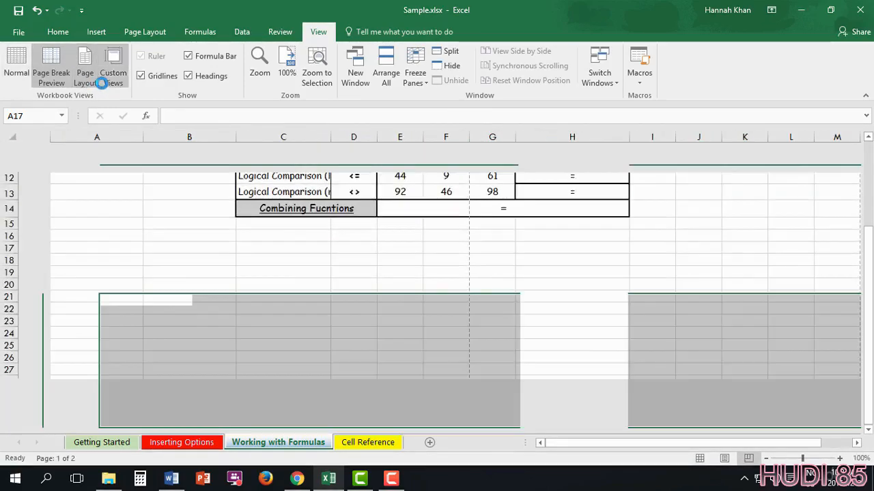
click(112, 66)
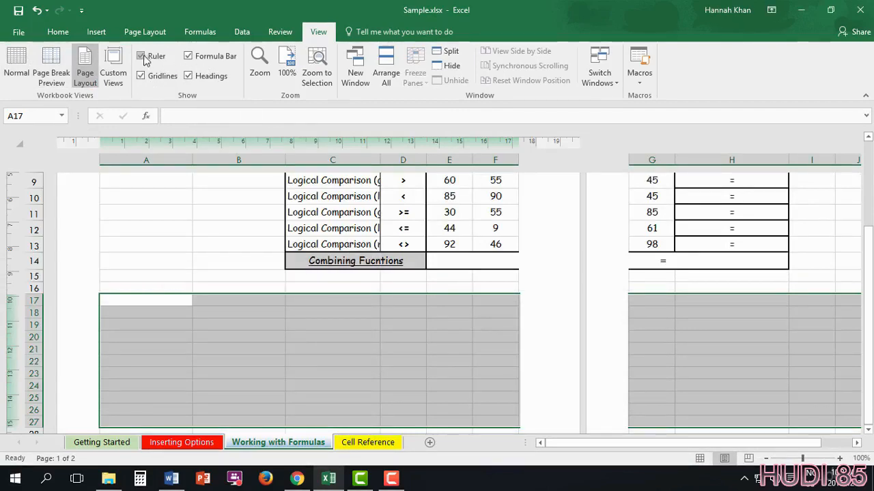
click(140, 56)
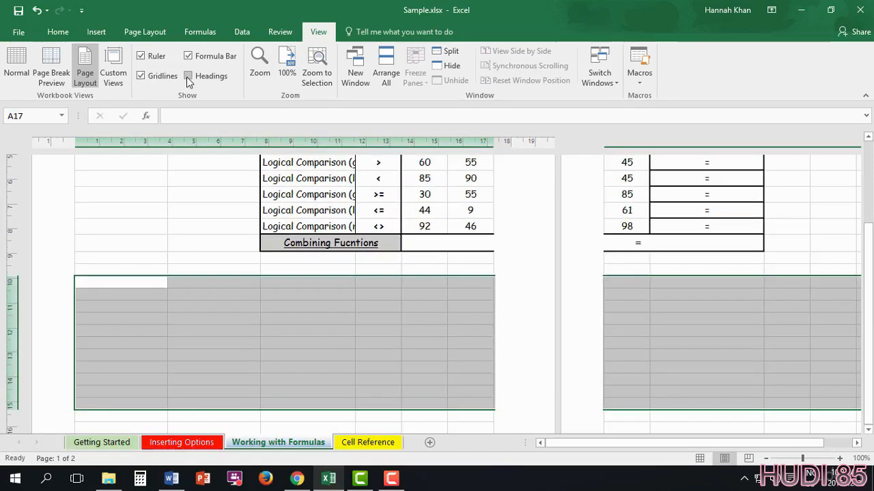
click(57, 31)
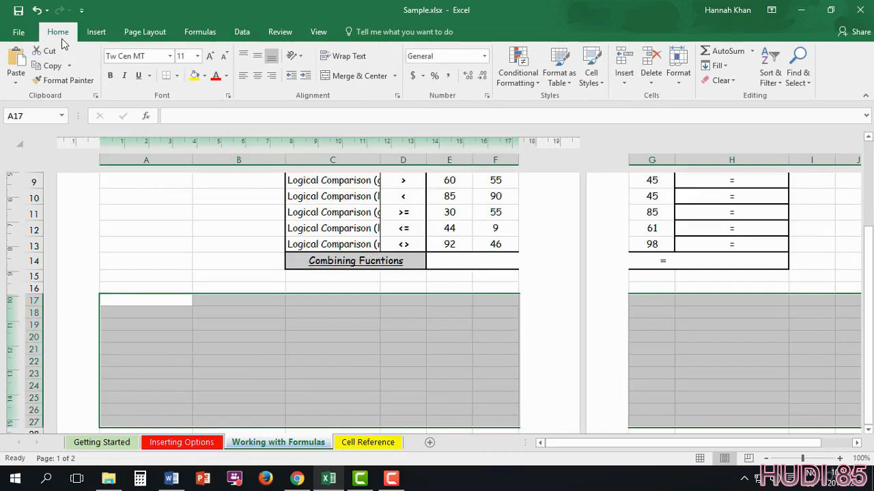
Step: On the Getting Started sheet, use the Name Box to jump to A2000 and back to A2
click(101, 442)
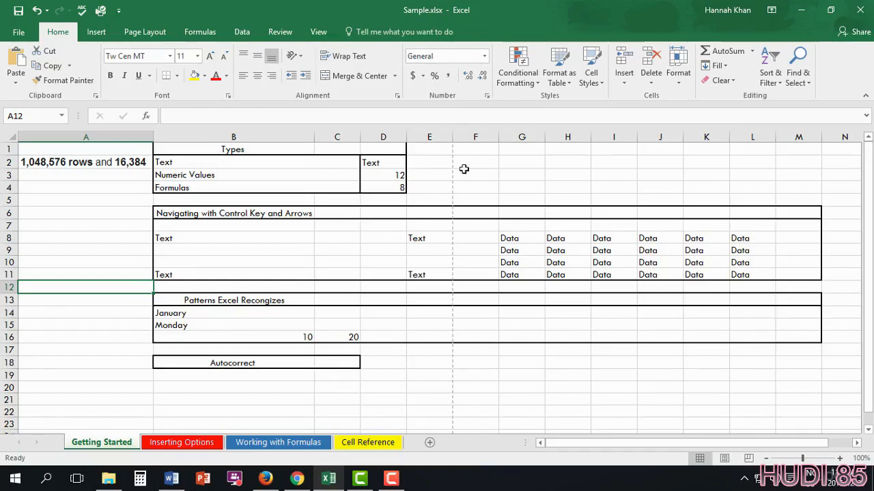
mouse_move(622, 238)
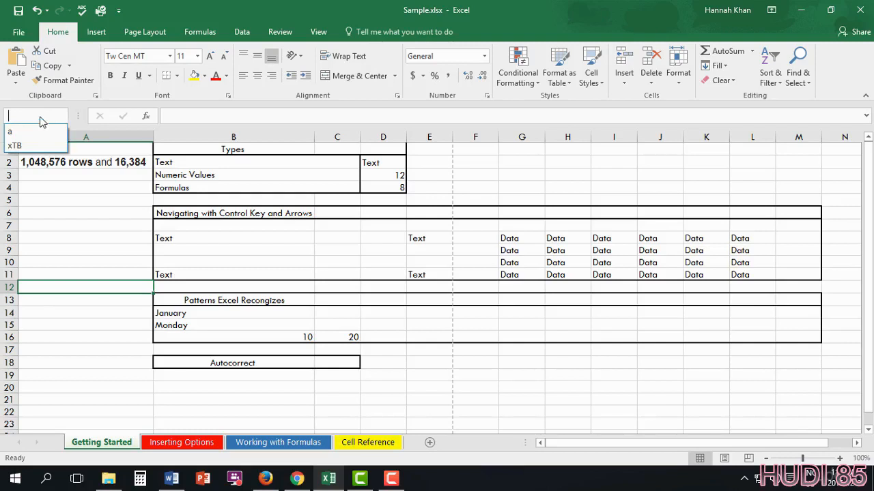
text(20)
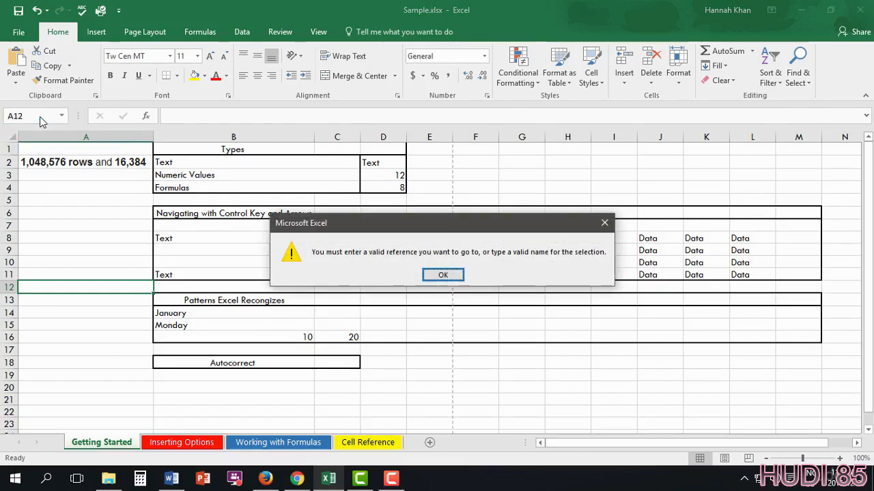
click(442, 275)
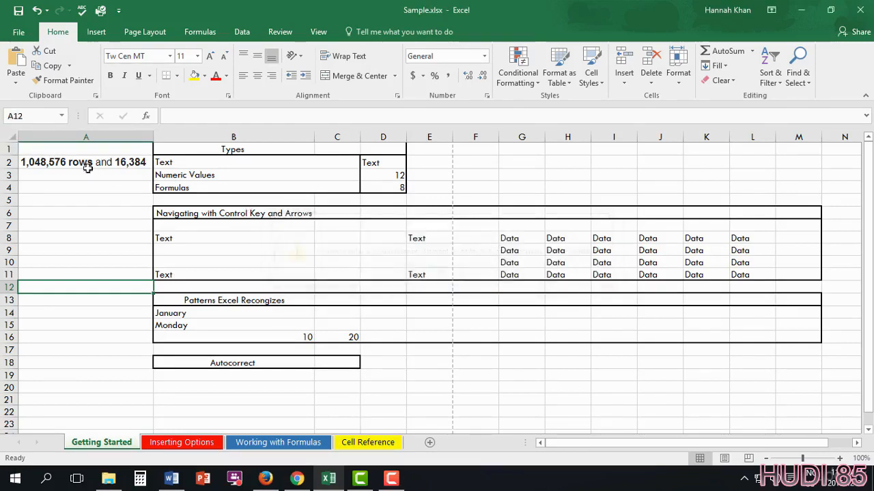
click(27, 114)
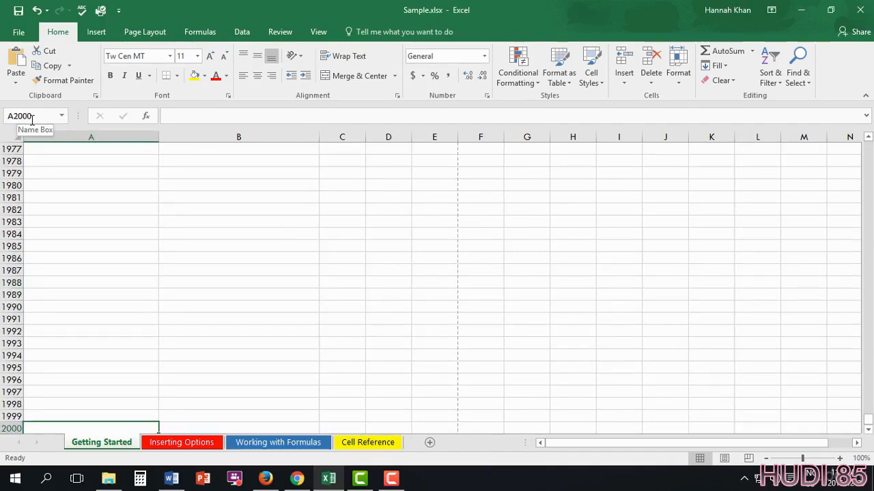
click(20, 115)
text(A2)
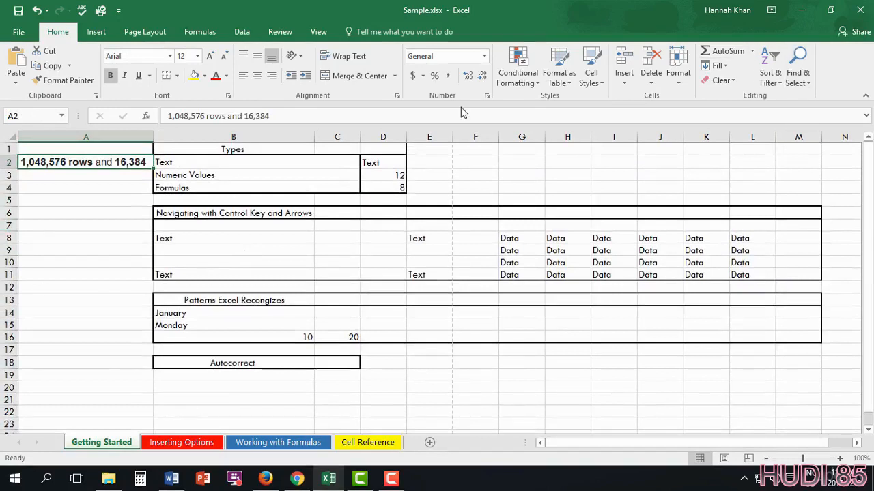
mouse_move(464, 113)
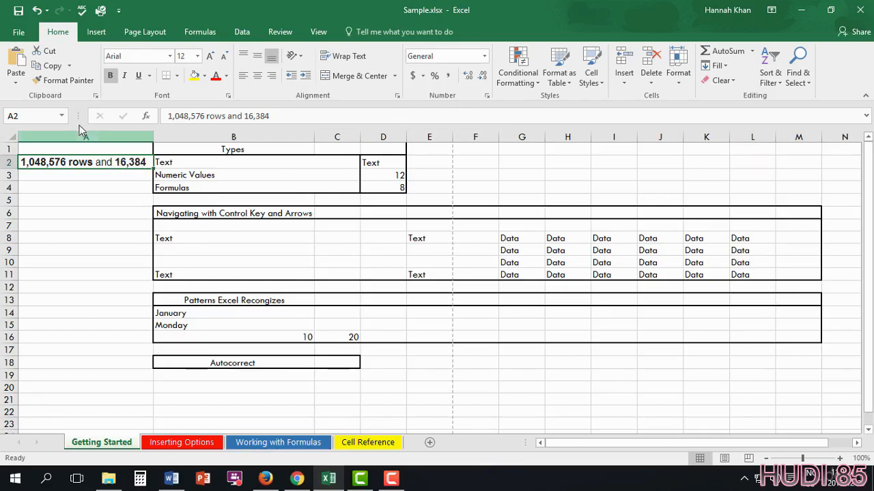
mouse_move(60, 119)
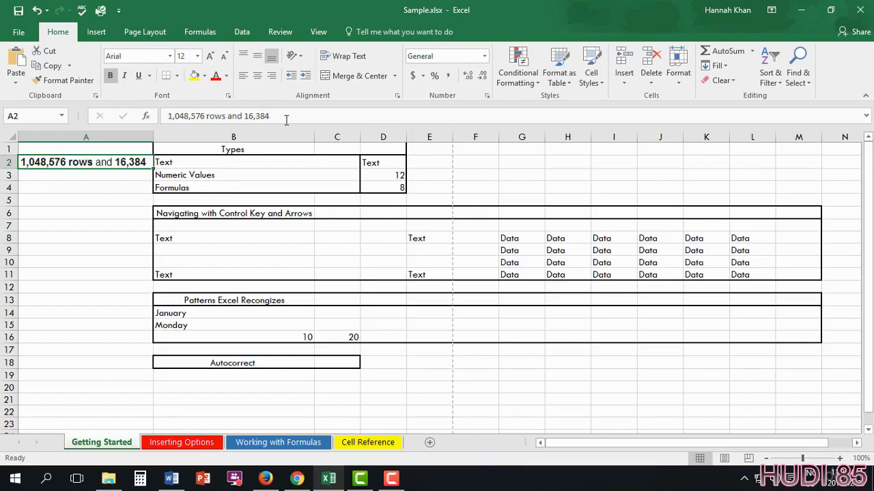
mouse_move(293, 115)
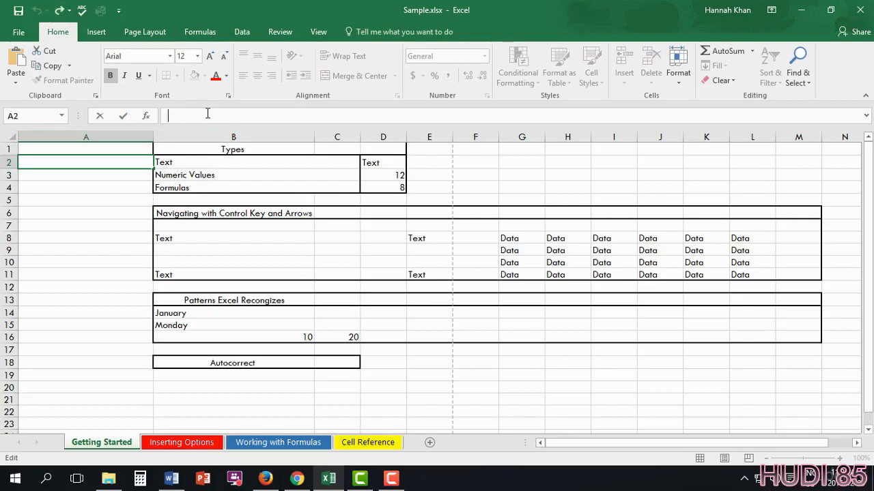
Step: Clear the rows-and-columns note from A2, try a test word, and delete it again
text(text)
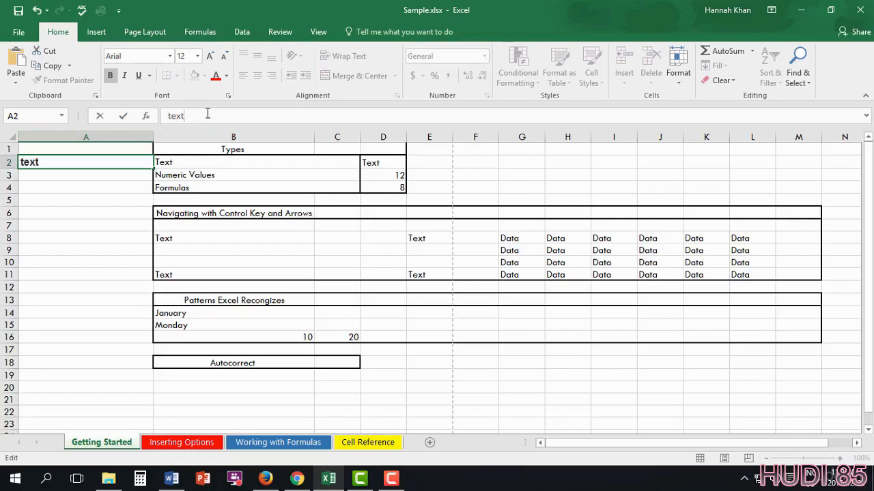
key(Delete)
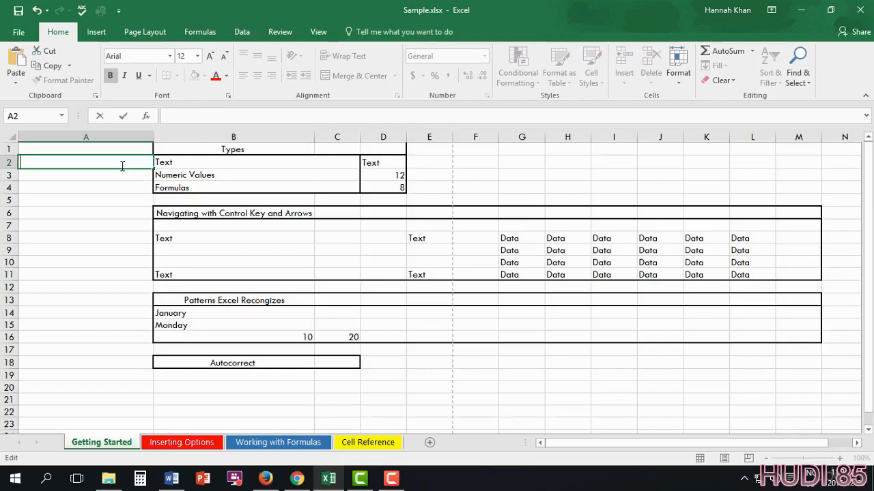
text(text)
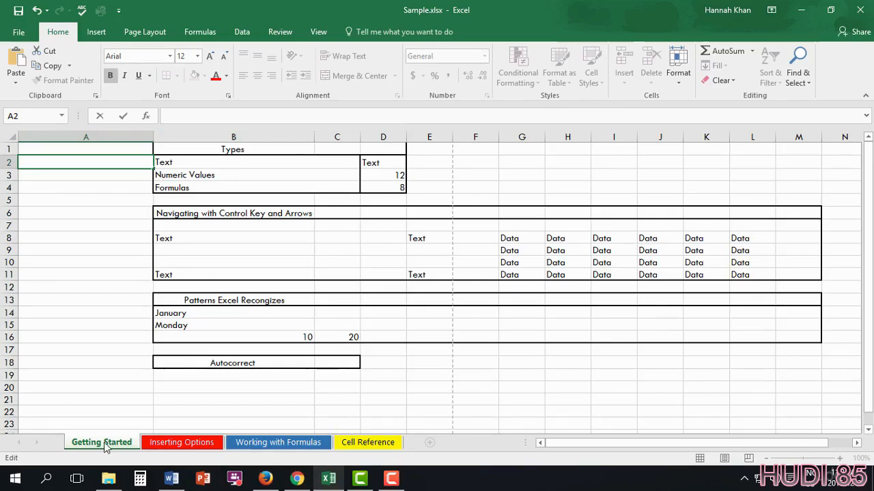
Step: Cycle through Inserting Options, Working with Formulas, Getting Started and Cell Reference sheets
click(181, 442)
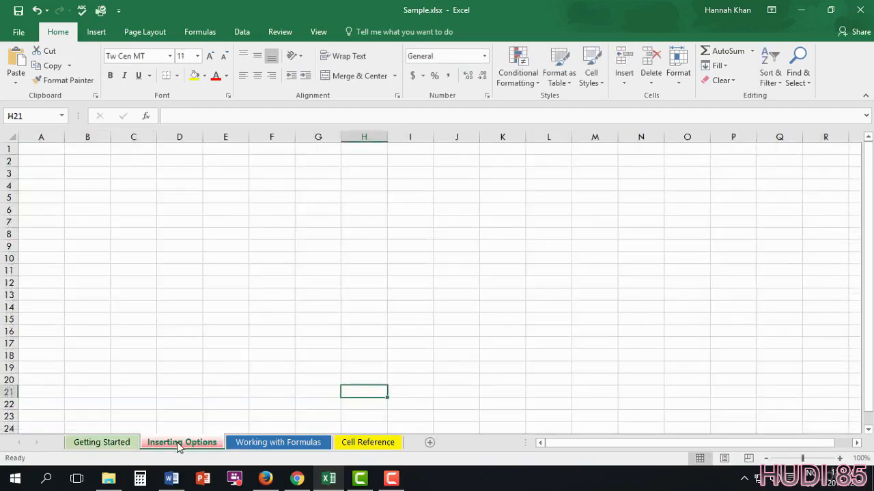
click(279, 443)
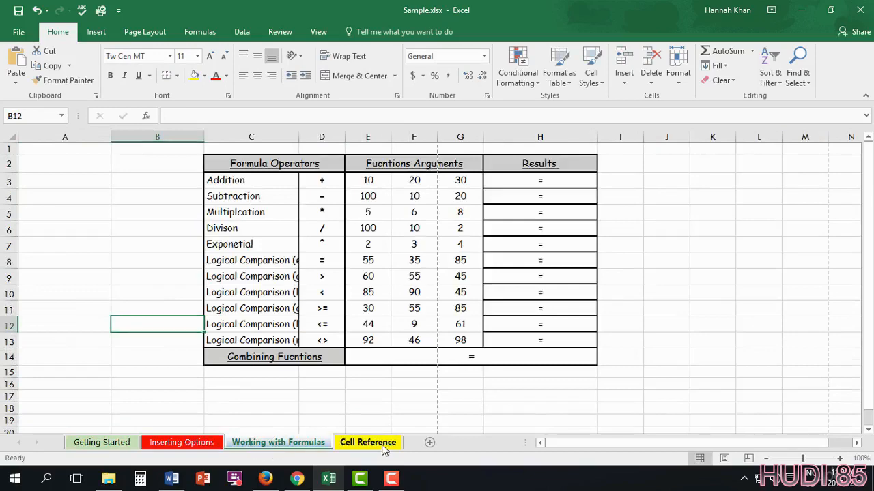
click(101, 442)
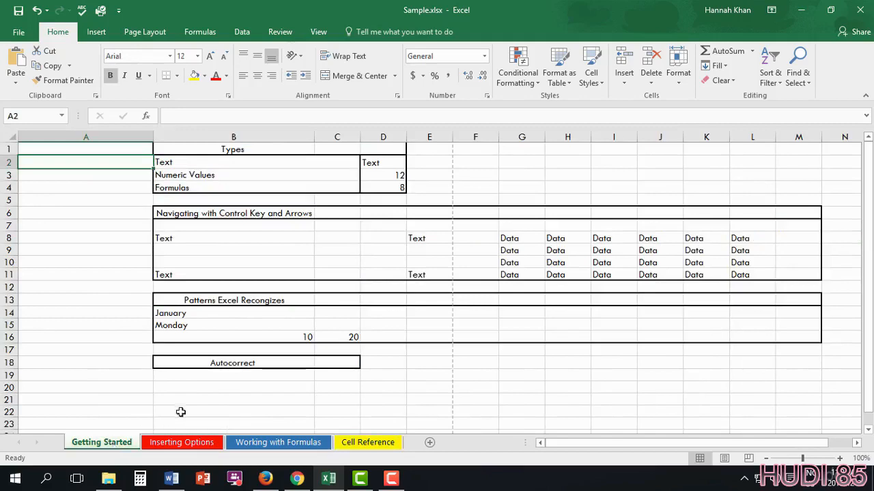
click(278, 443)
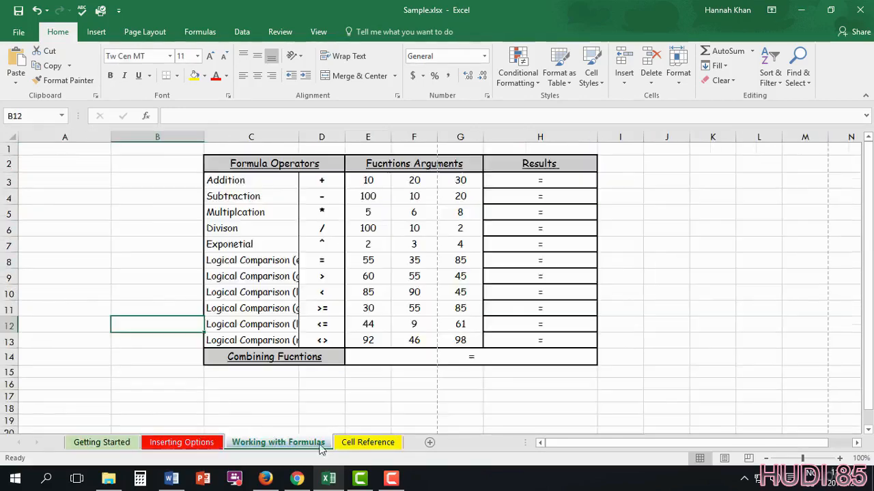
click(367, 442)
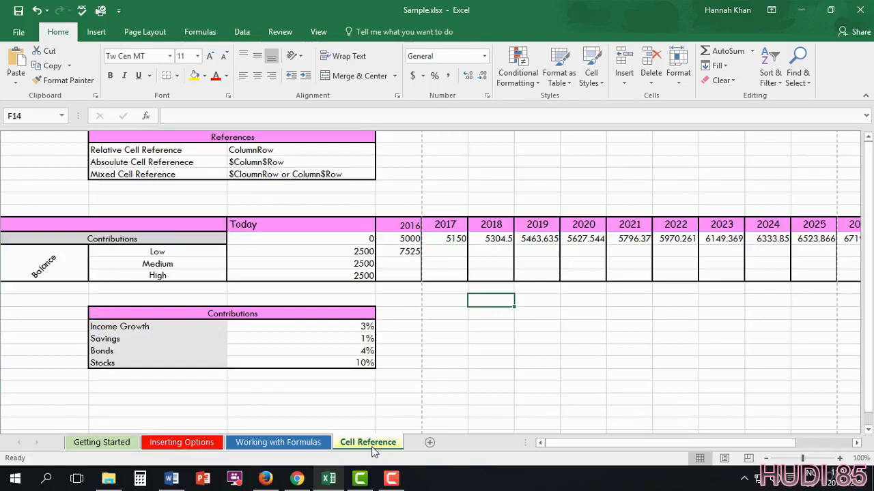
mouse_move(421, 453)
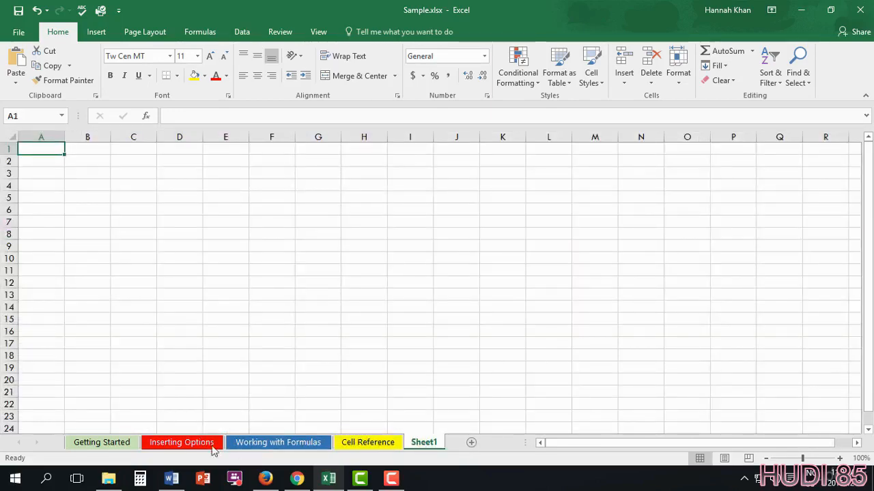
Step: Hide the Getting Started sheet from its tab menu, then undo to restore it
right_click(180, 442)
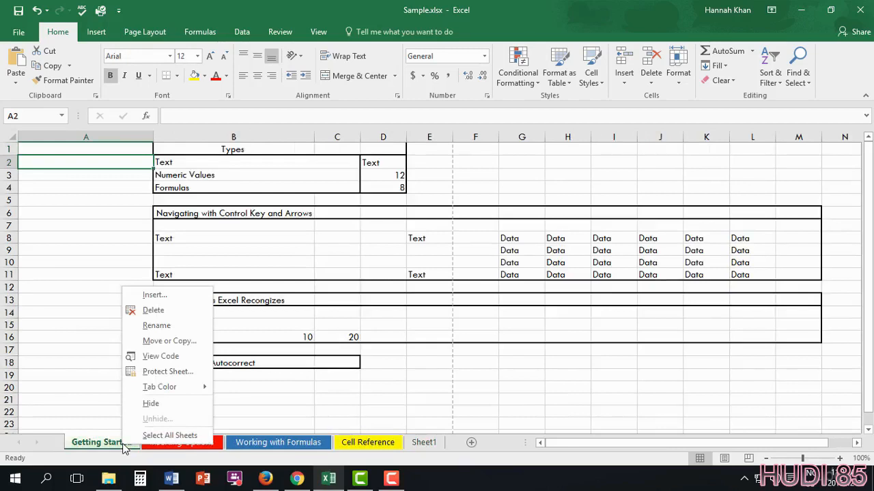
mouse_move(158, 387)
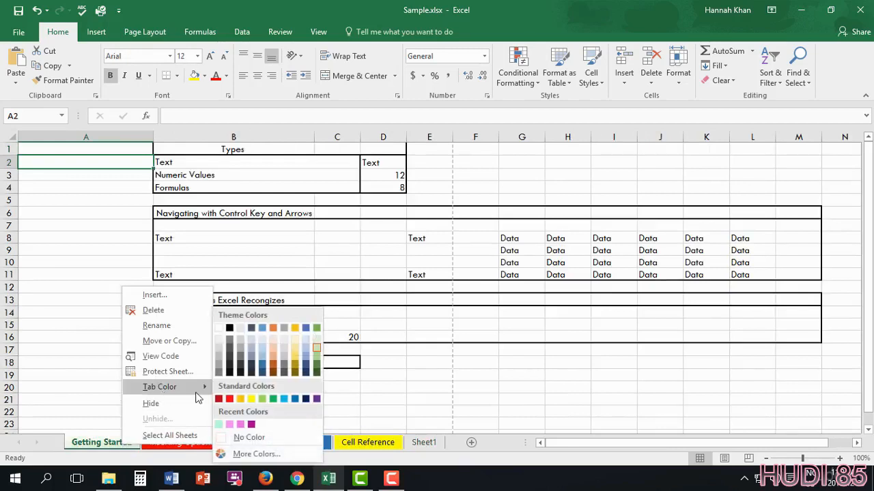
mouse_move(244, 396)
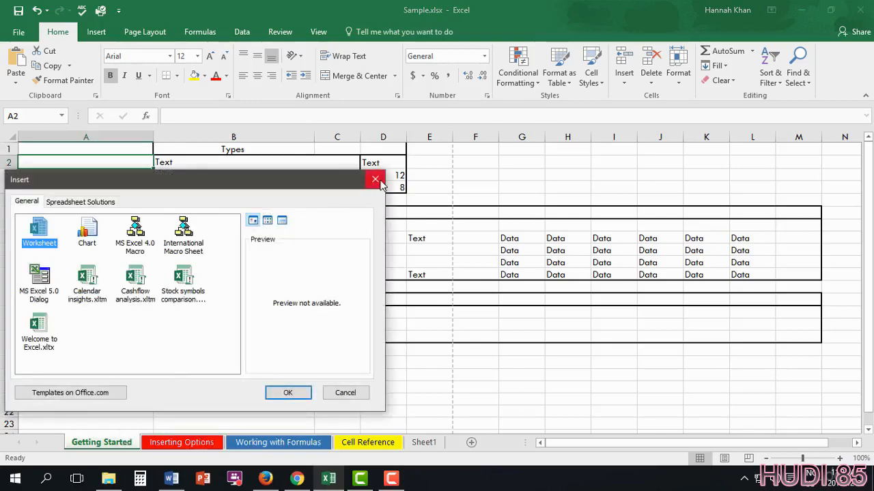
right_click(101, 442)
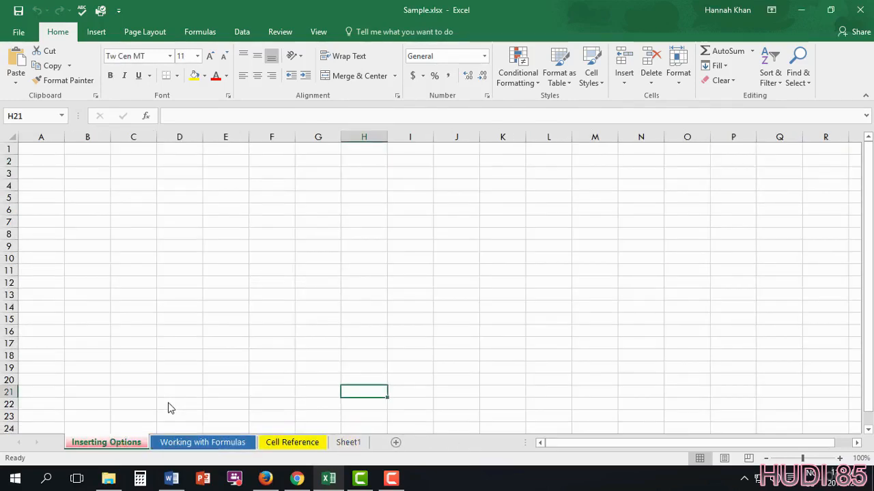
click(318, 32)
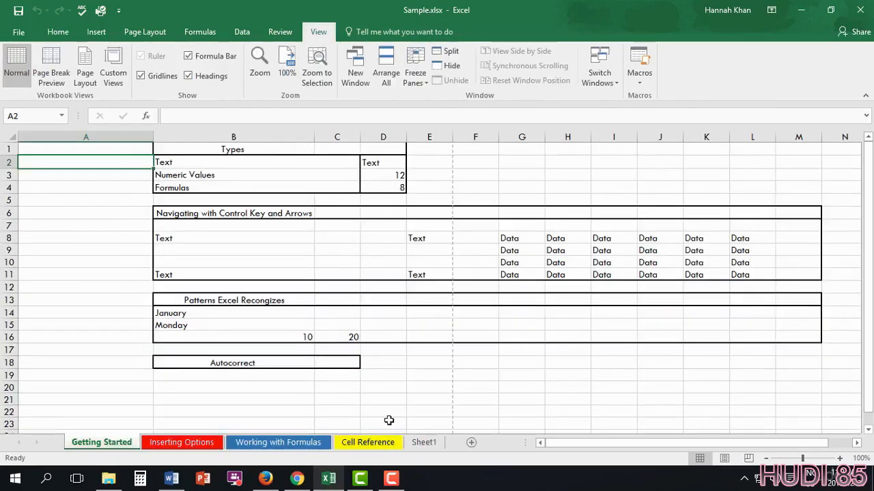
mouse_move(440, 395)
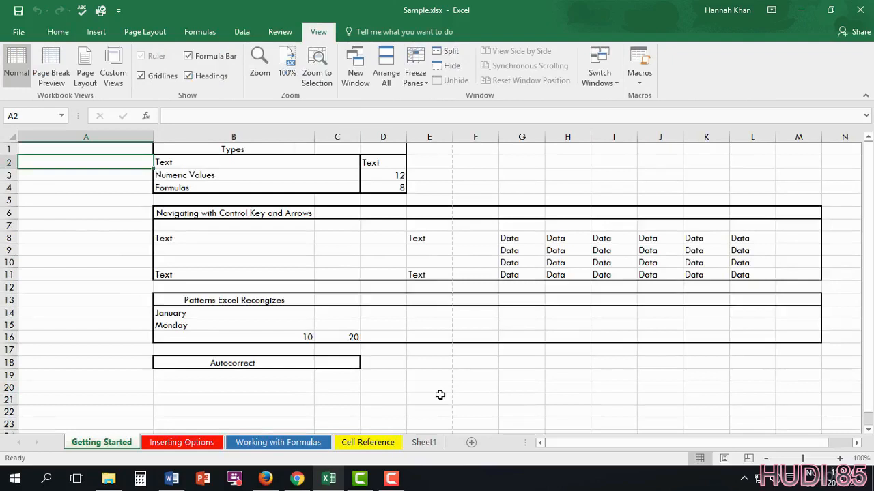